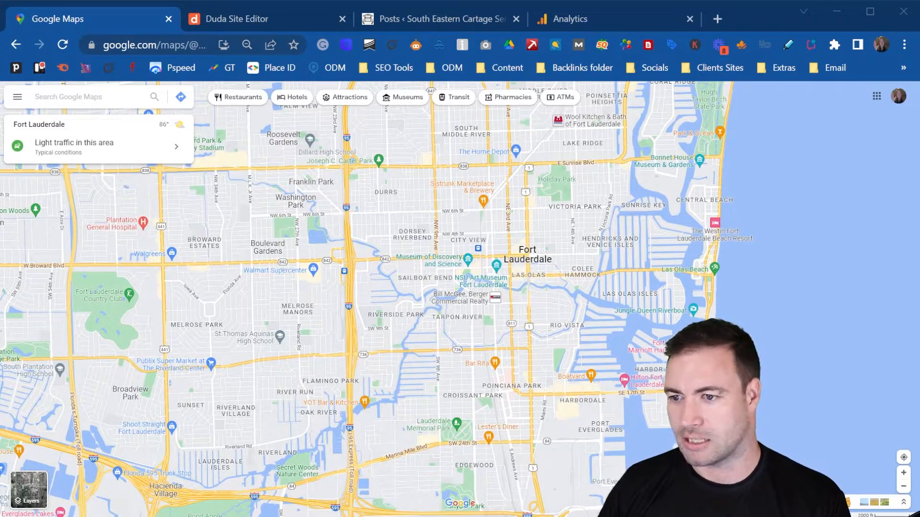
- Search 'osborne' to find Osborne Digital Marketing in Fort Lauderdale, then clear it and start a new search
left_click(77, 97)
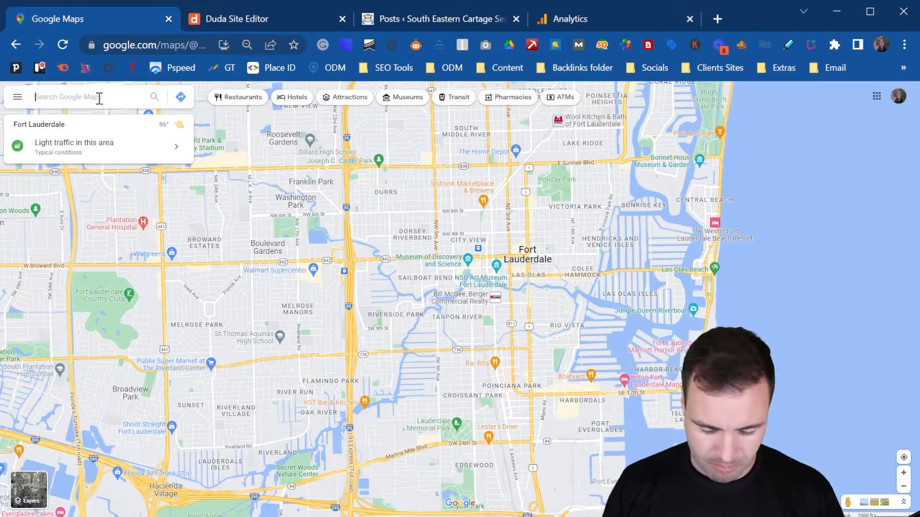
type("osborne Digital Marketing, East")
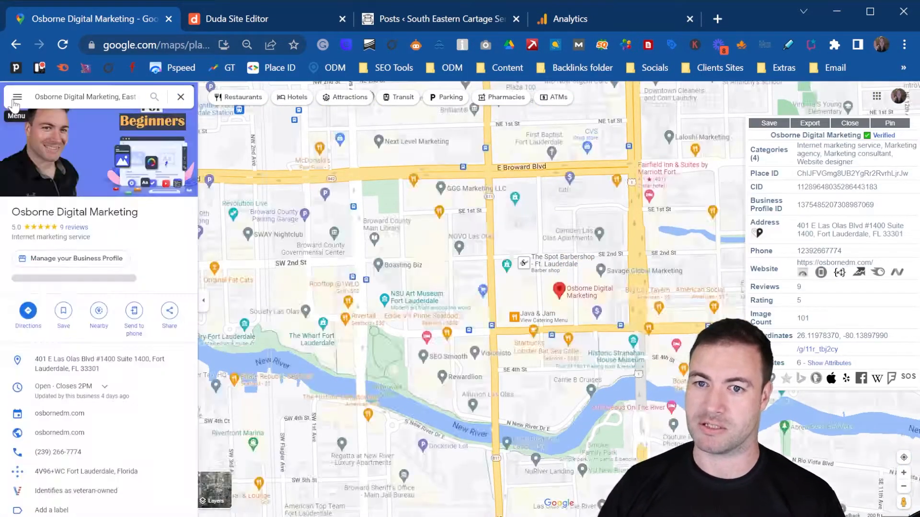
left_click(17, 96)
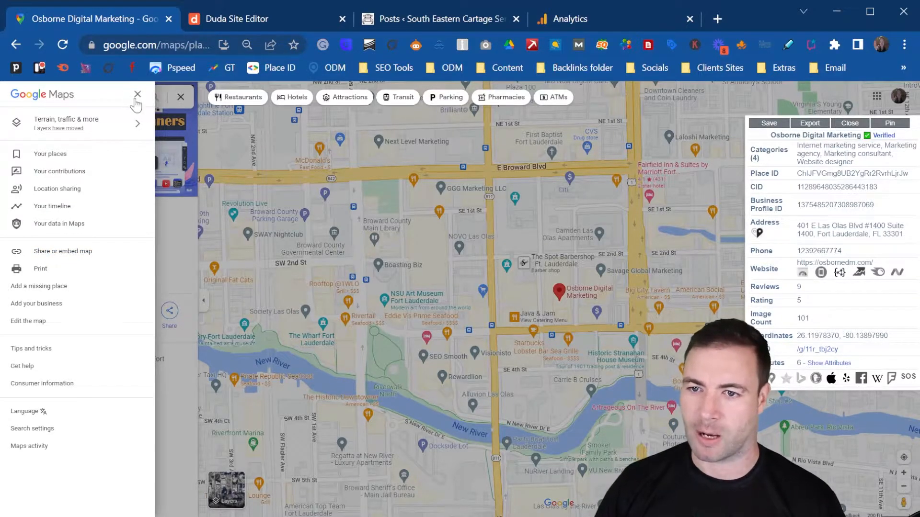
left_click(138, 94)
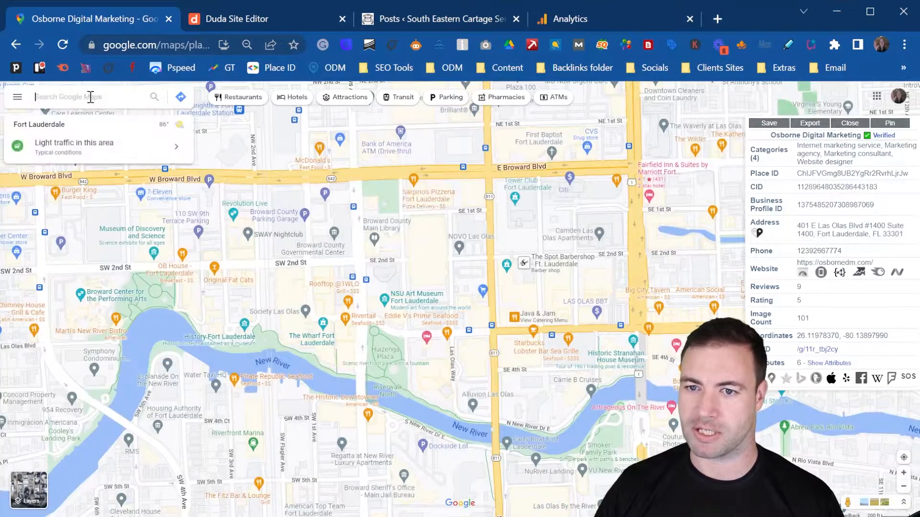
type("brad")
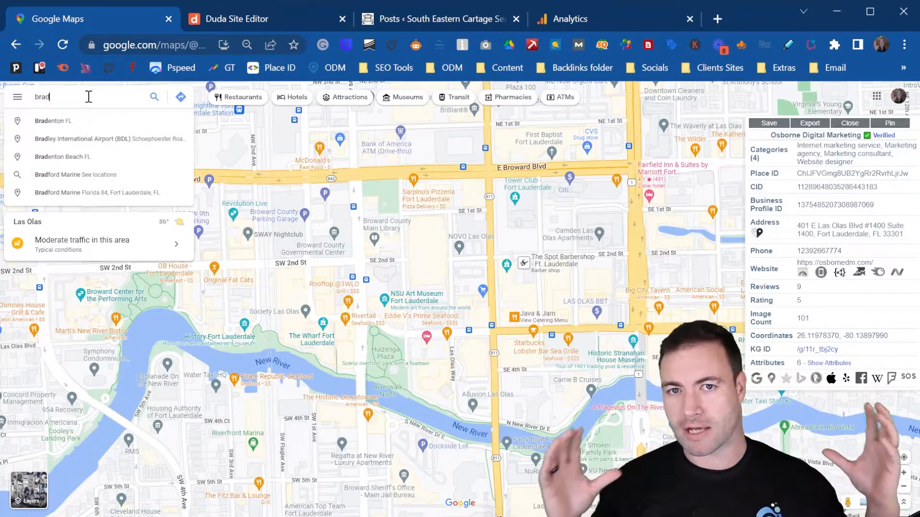
key("Backspace")
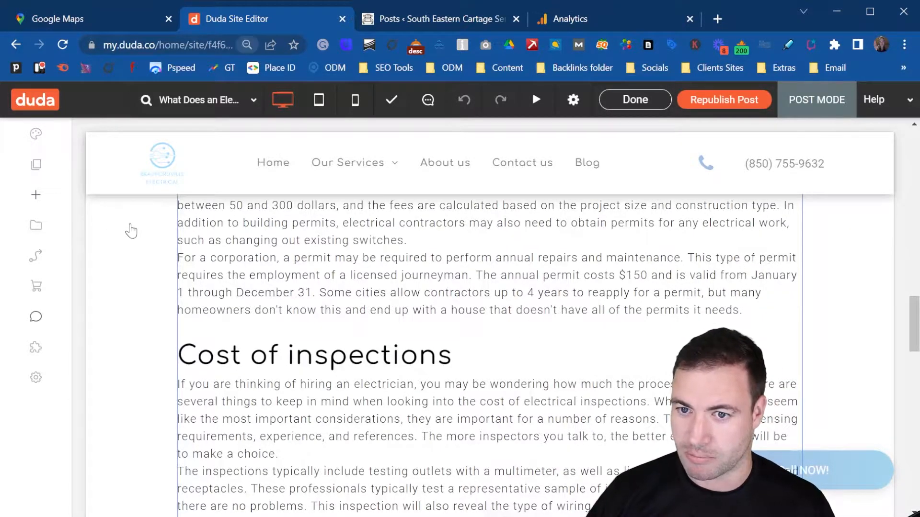
- Scroll through the electrical contractor charge post in the Duda editor
scroll("down", 3)
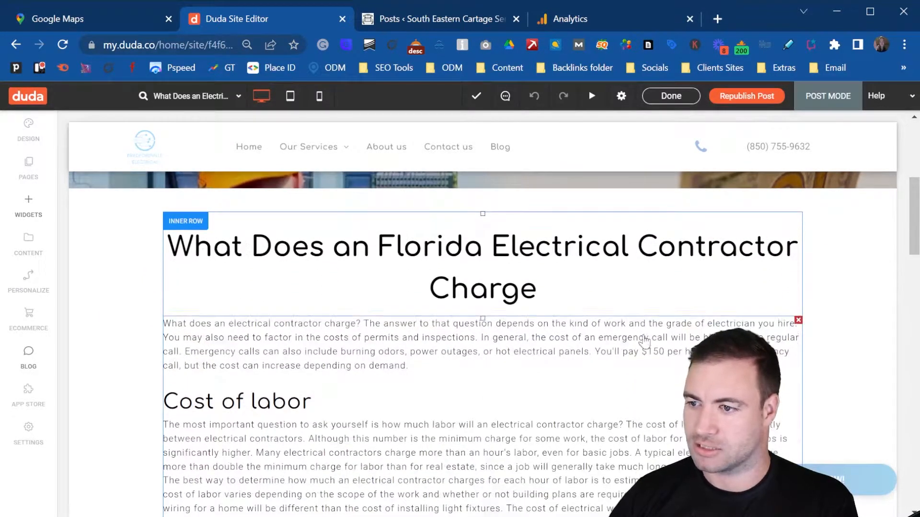
mouse_move(493, 387)
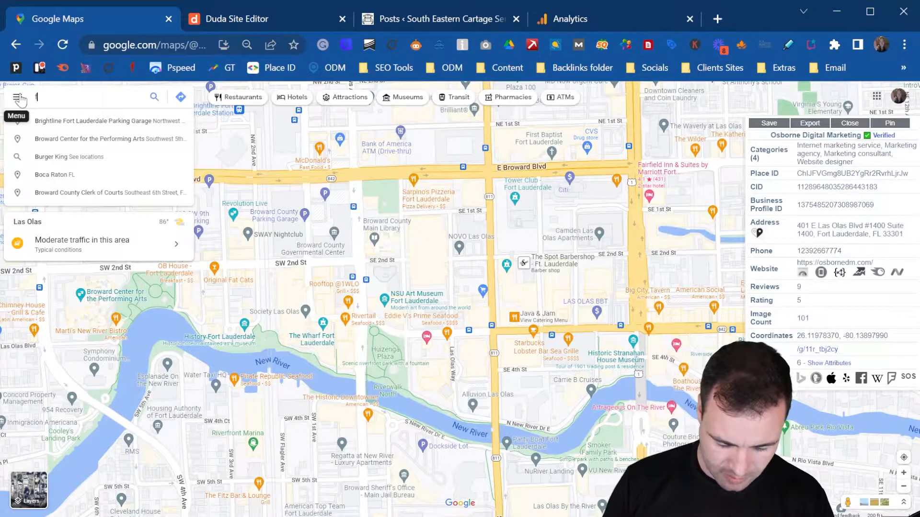
- Show Florida, copy its embed map HTML via Share or embed map, and return to the Duda editor
type("lorida")
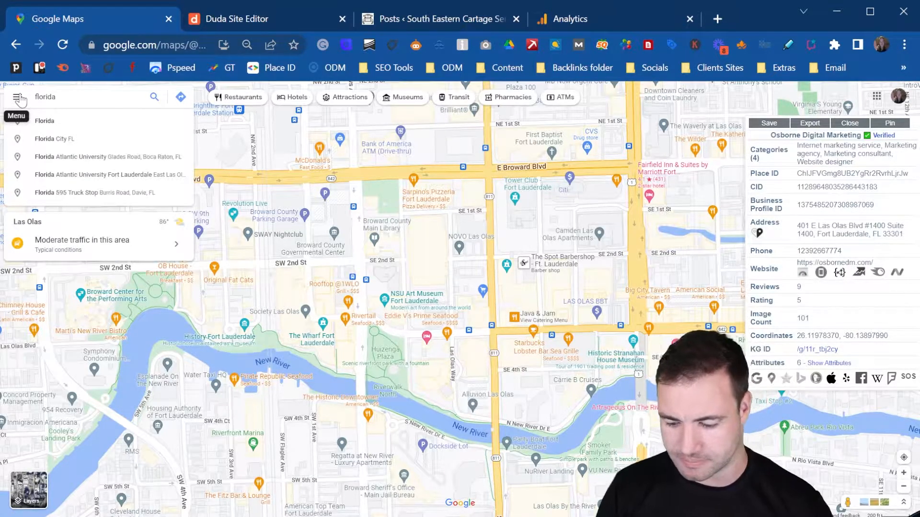
left_click(45, 121)
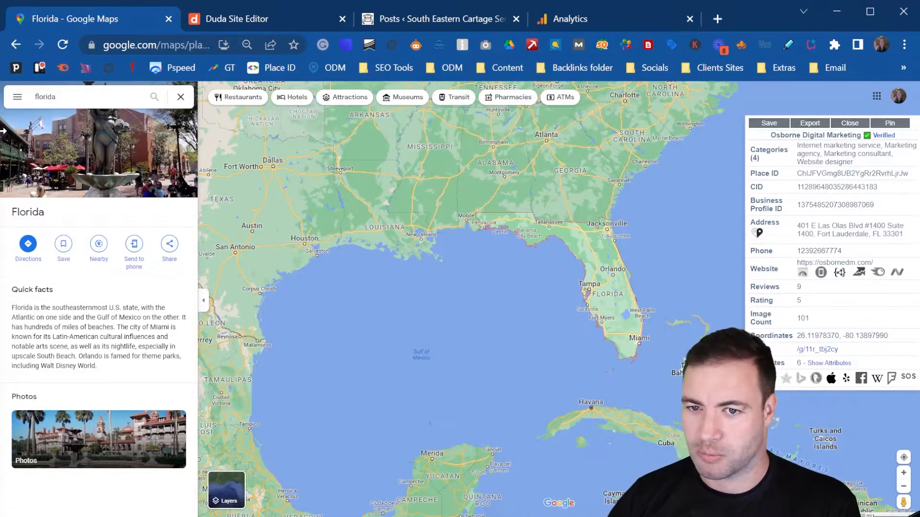
left_click(17, 96)
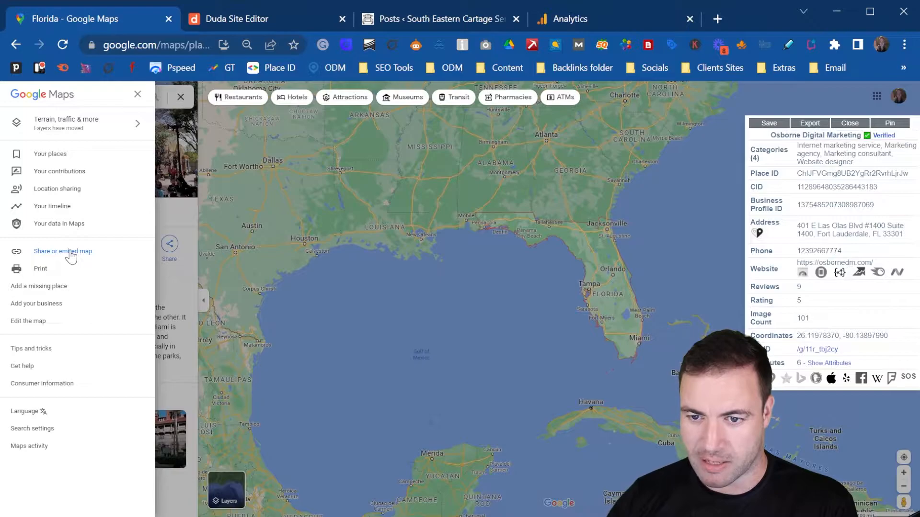
left_click(63, 251)
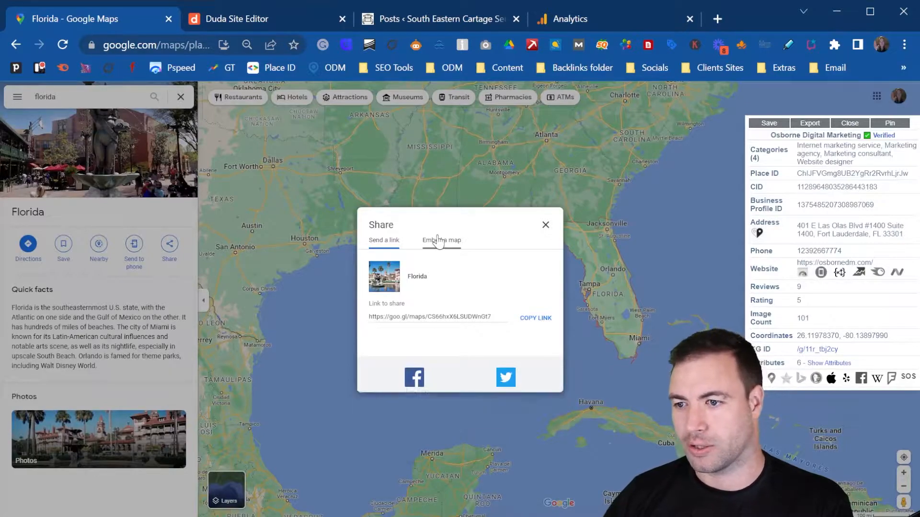
left_click(441, 239)
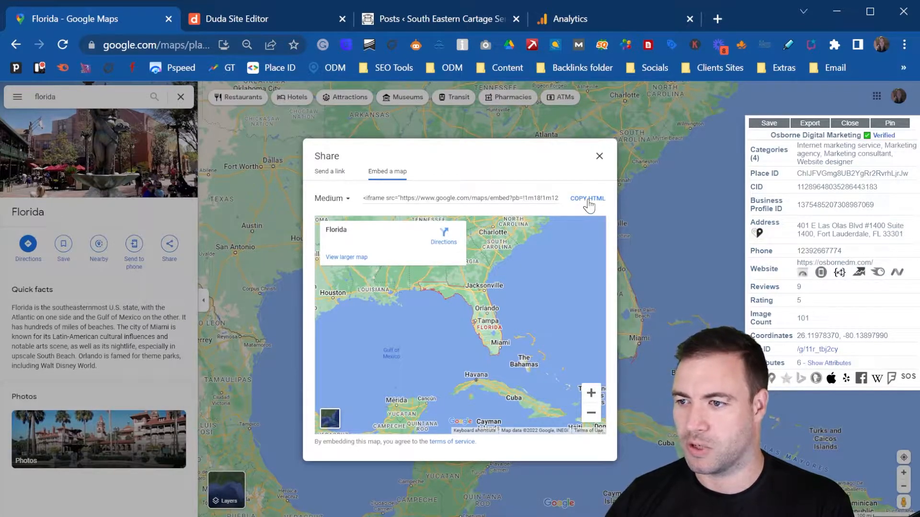
left_click(587, 198)
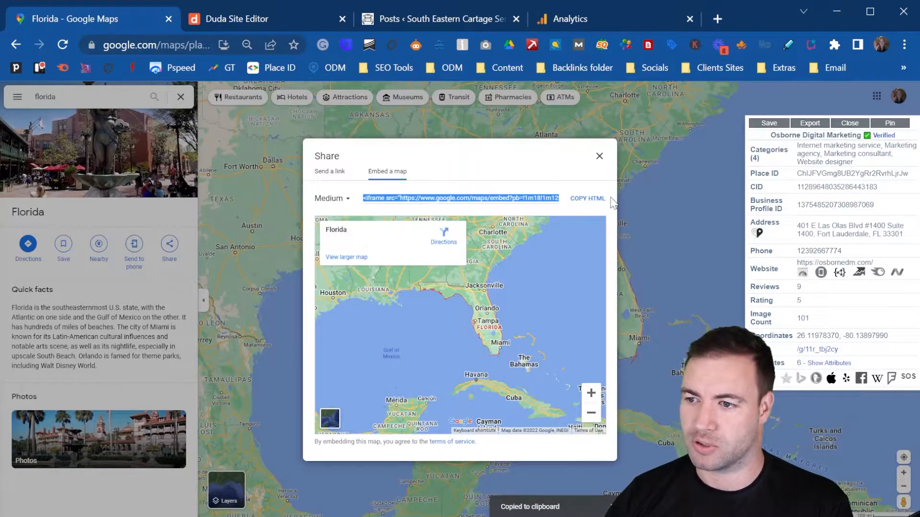
mouse_move(564, 209)
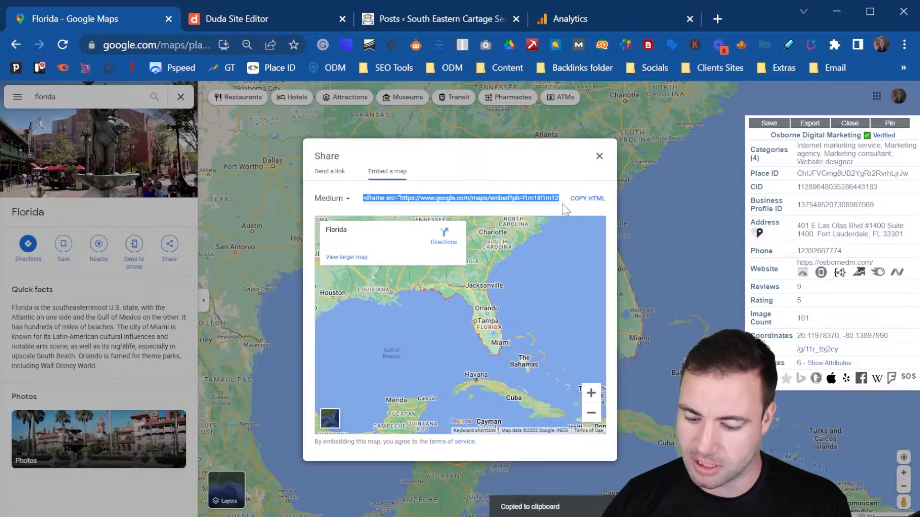
left_click(238, 19)
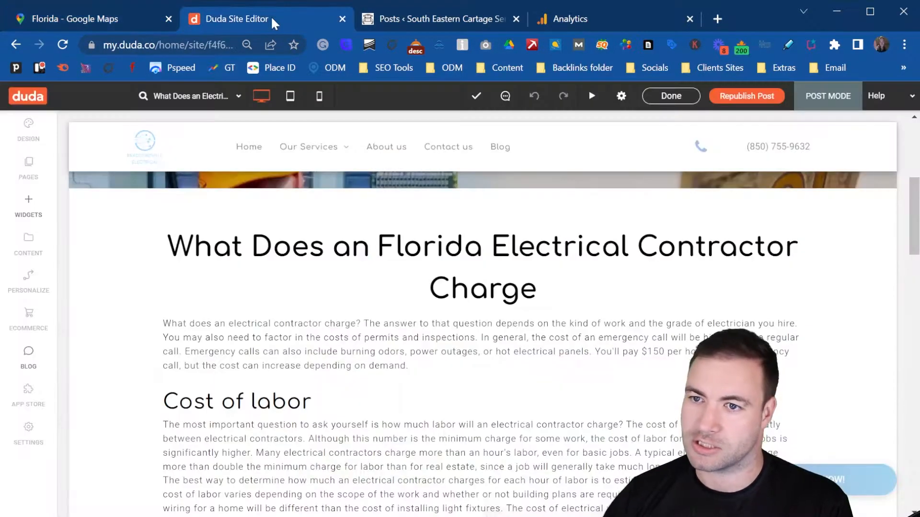
- Scroll down to the end of the post's article content above the comments
scroll("down", 3)
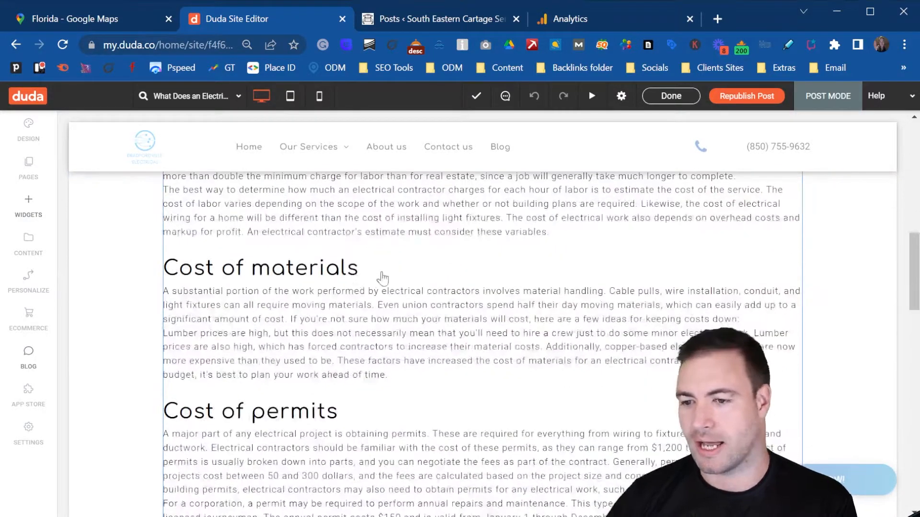
scroll("down", 3)
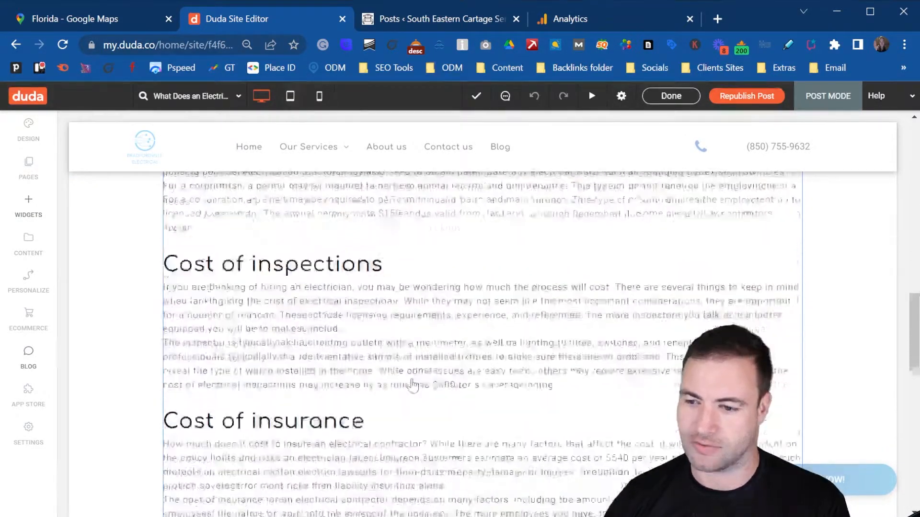
scroll("down", 3)
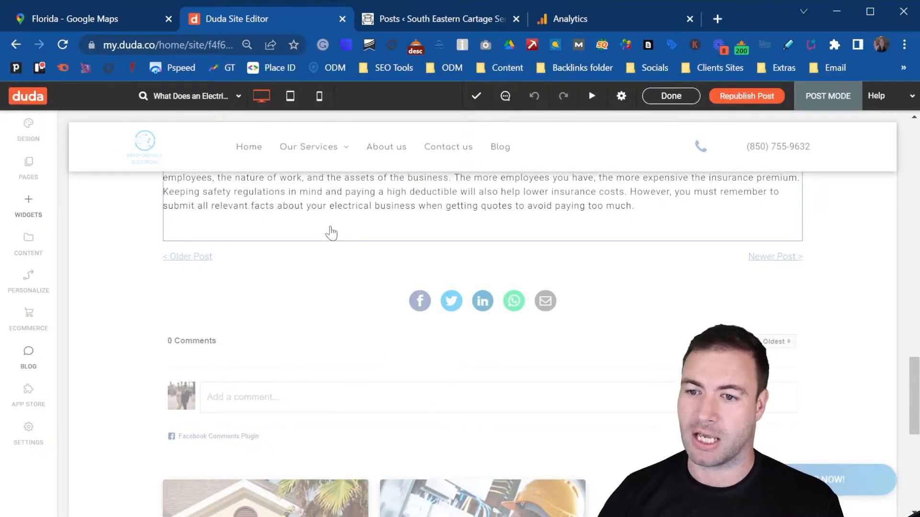
mouse_move(325, 237)
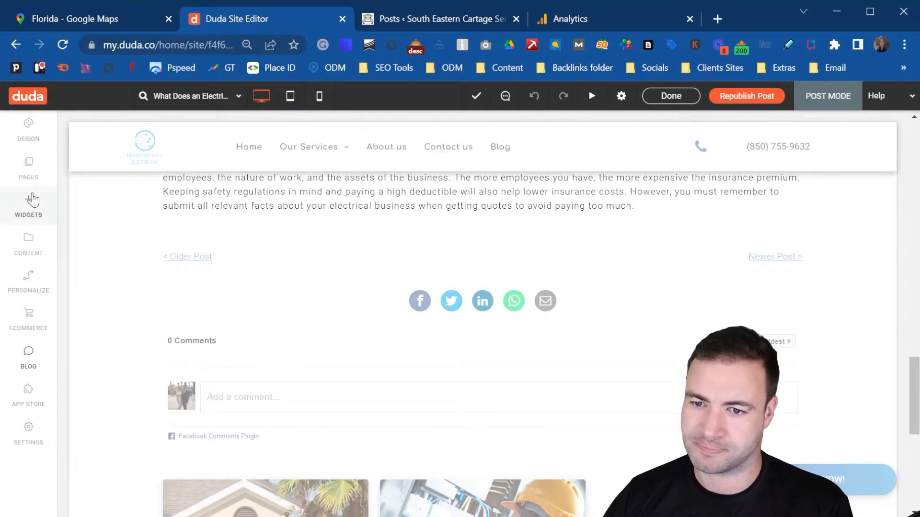
- Add an HTML widget below the final paragraph with the Florida iframe embed code and update it
left_click(27, 204)
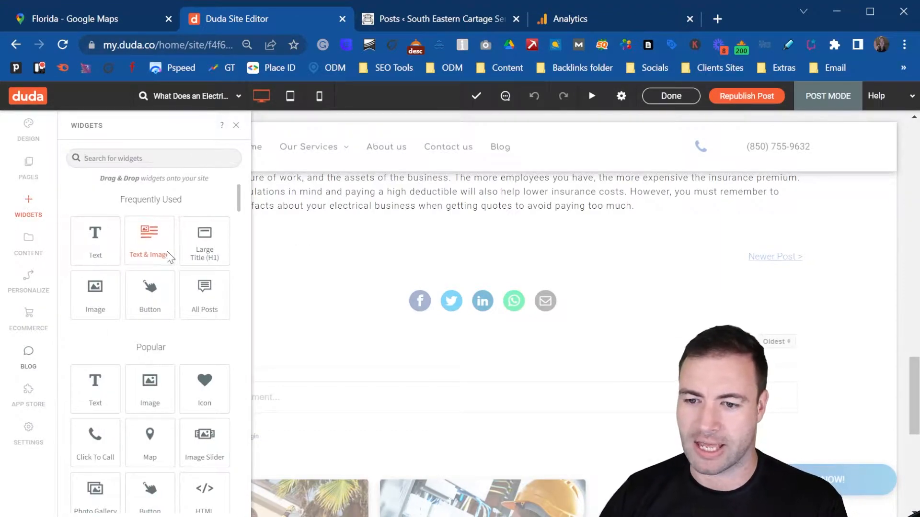
scroll("down", 3)
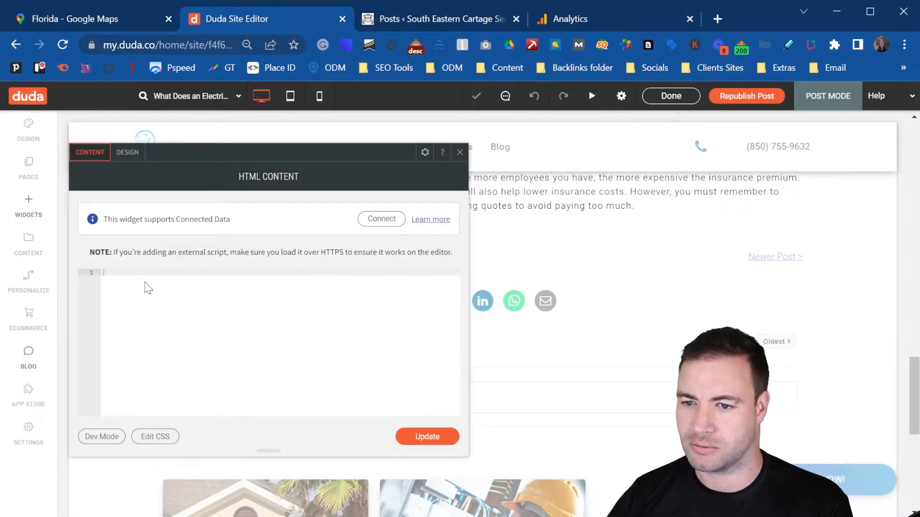
left_click(148, 272)
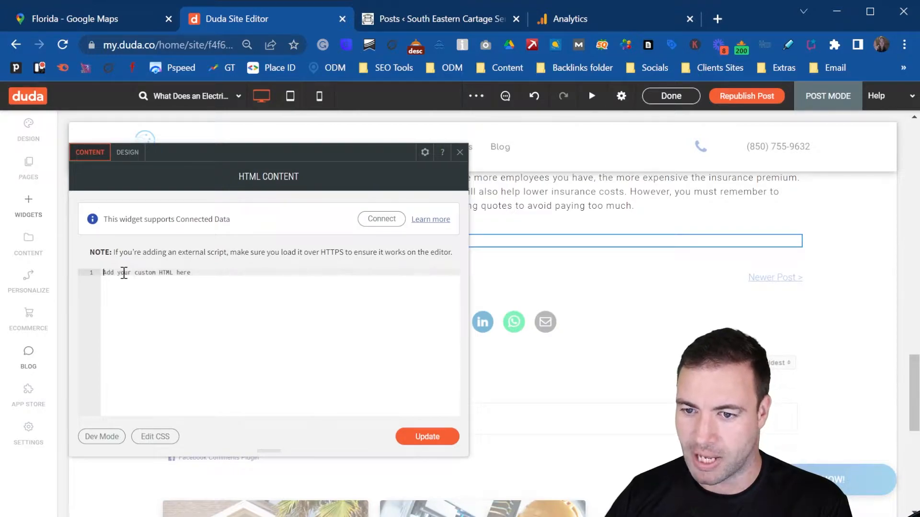
type("<iframe src=\"...\" style=\"border:0;\" allowfullscreen=\"\" loading=\"lazy\" referrerpolicy=\"no-referrer-when-downgrade\"></iframe>")
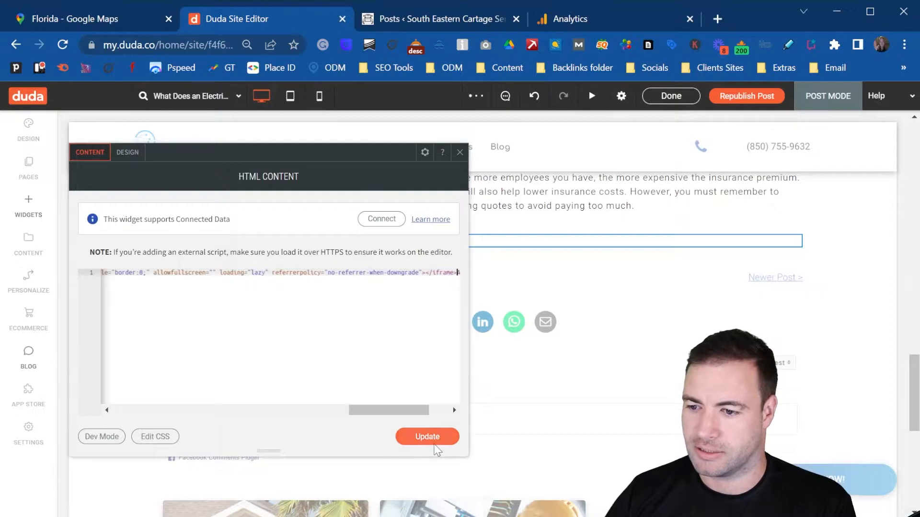
left_click(427, 437)
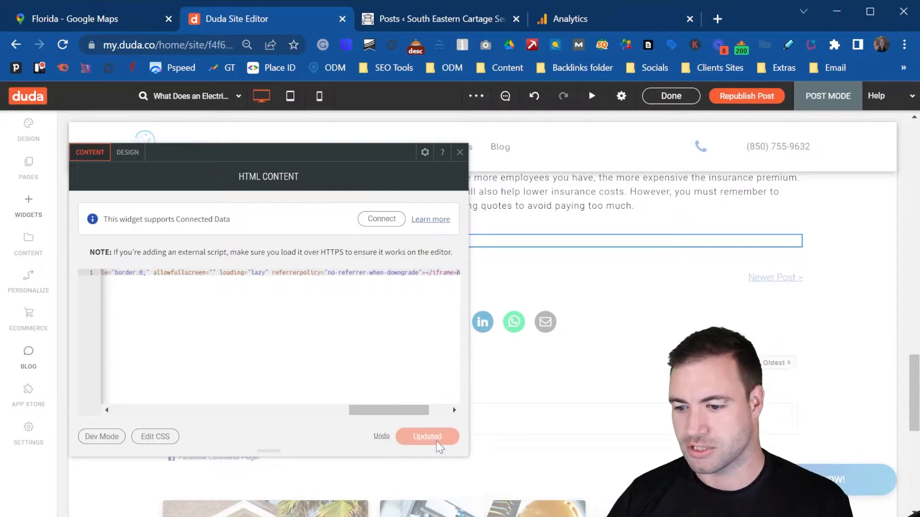
left_click(427, 437)
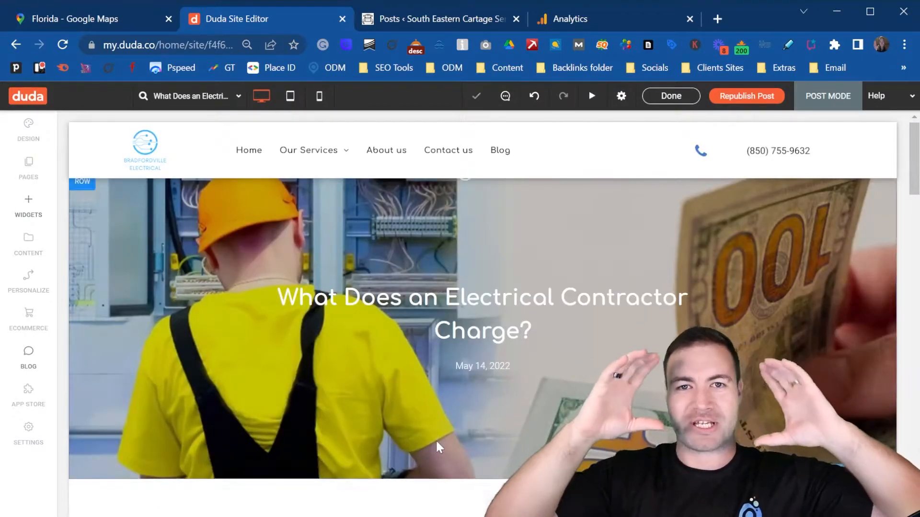
scroll("down", 3)
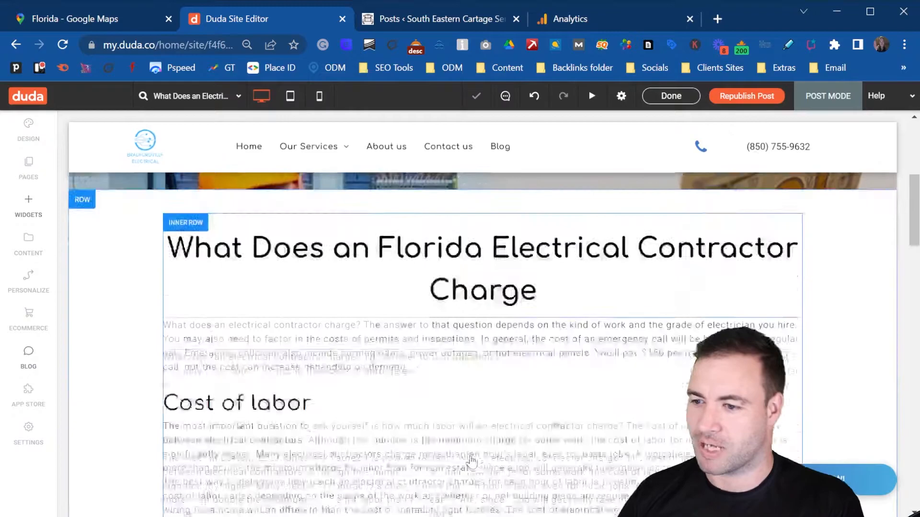
scroll("down", 3)
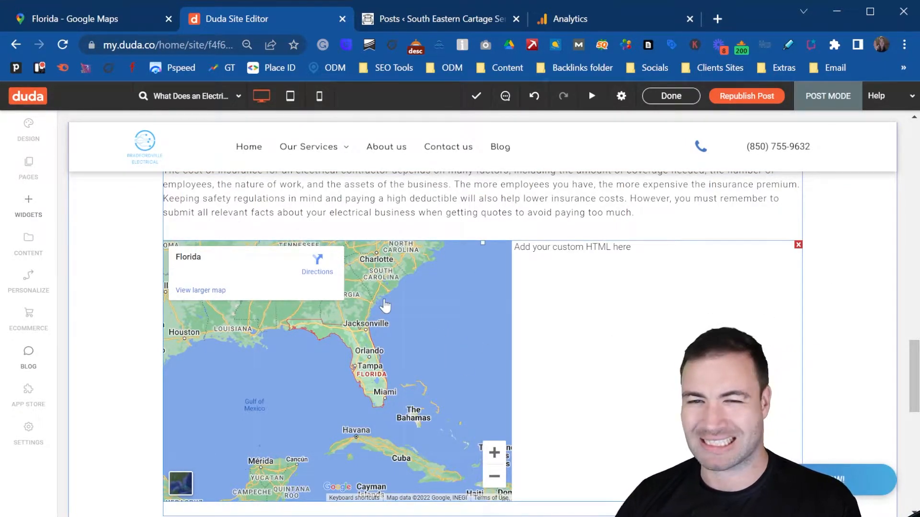
mouse_move(460, 337)
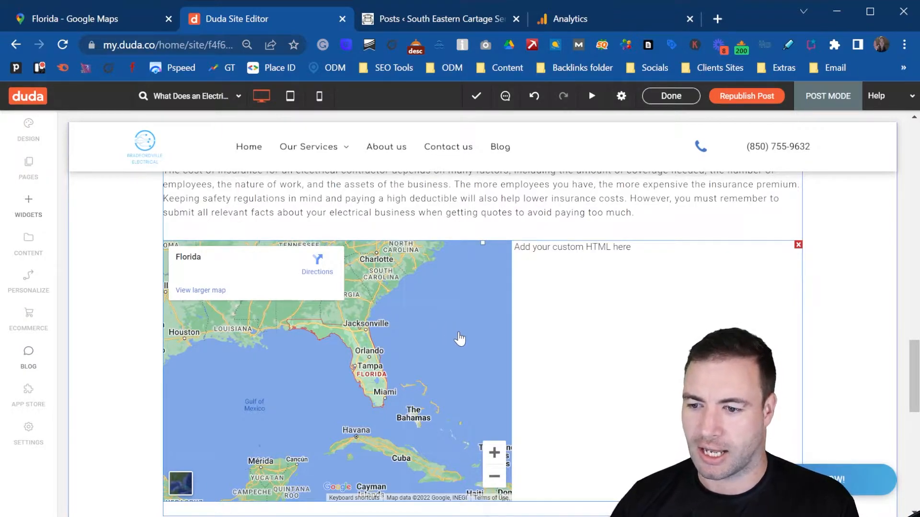
mouse_move(386, 320)
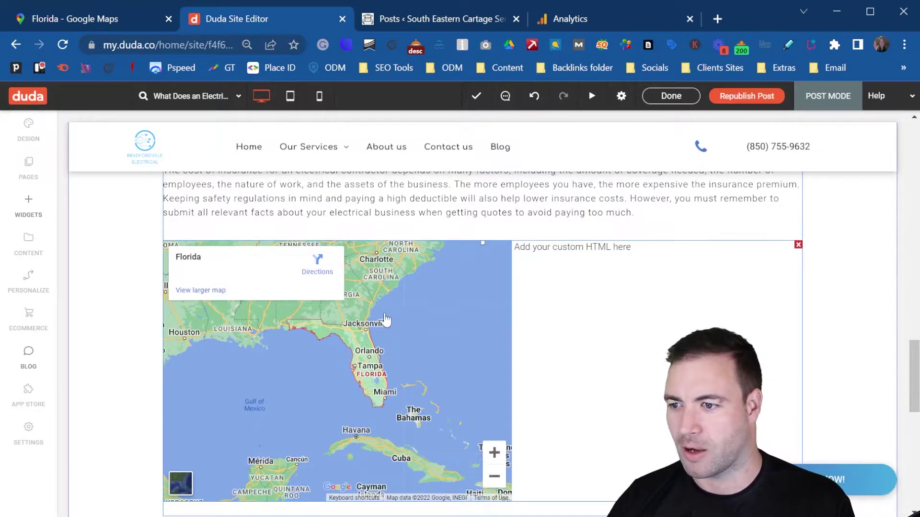
mouse_move(483, 284)
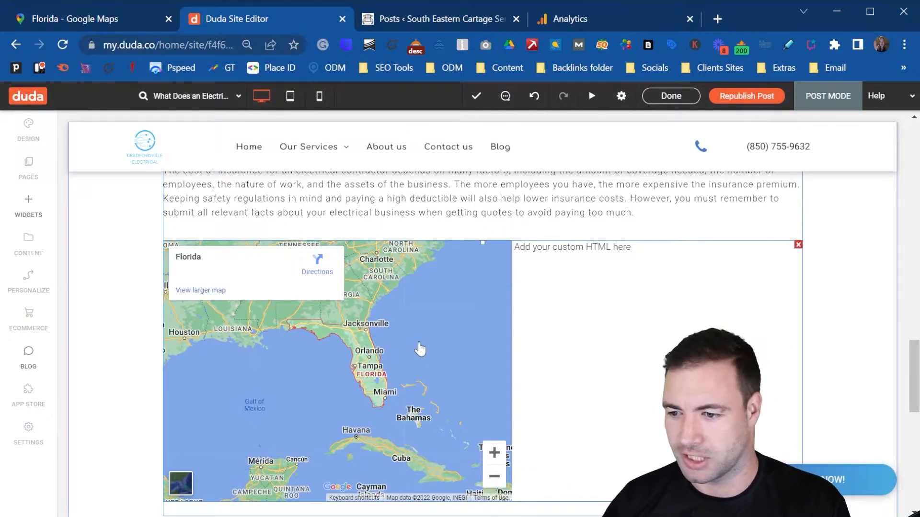
scroll("down", 3)
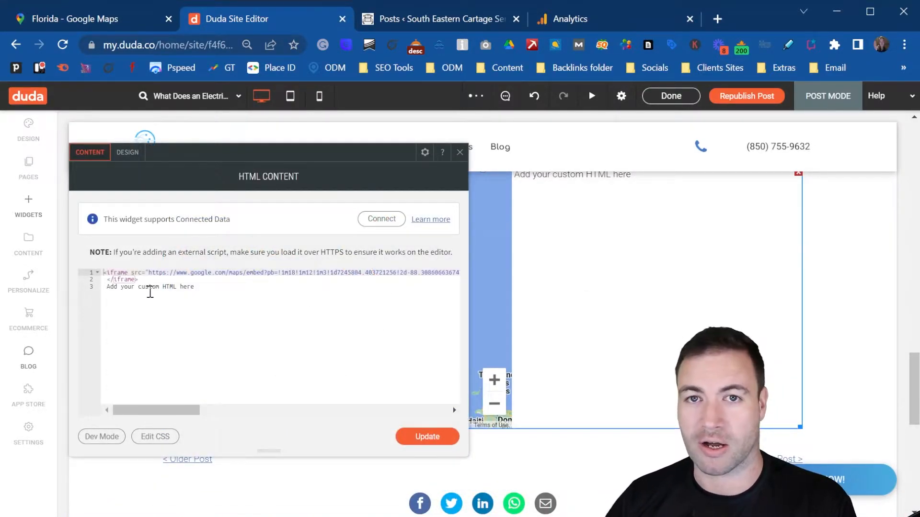
- Remove the 'Add your custom HTML here' placeholder line, update the widget and check the full-width map
left_click_drag(156, 410, 276, 410)
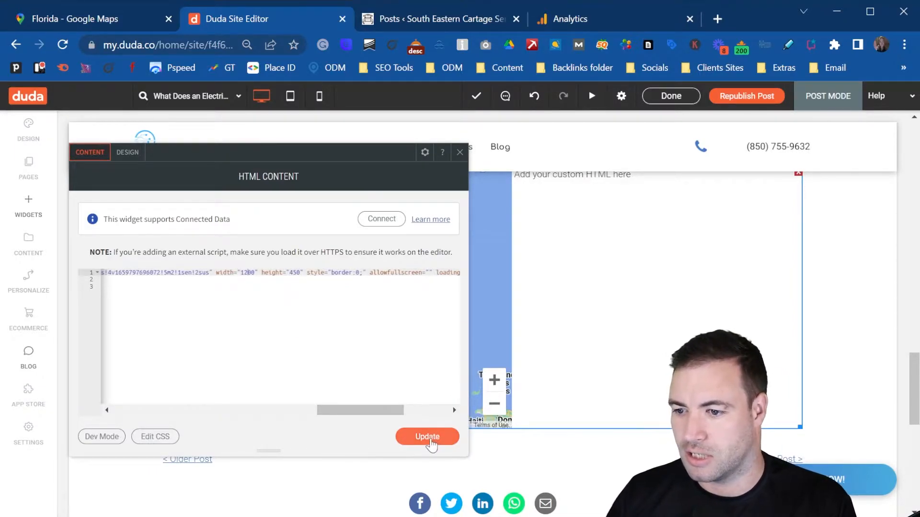
left_click(427, 437)
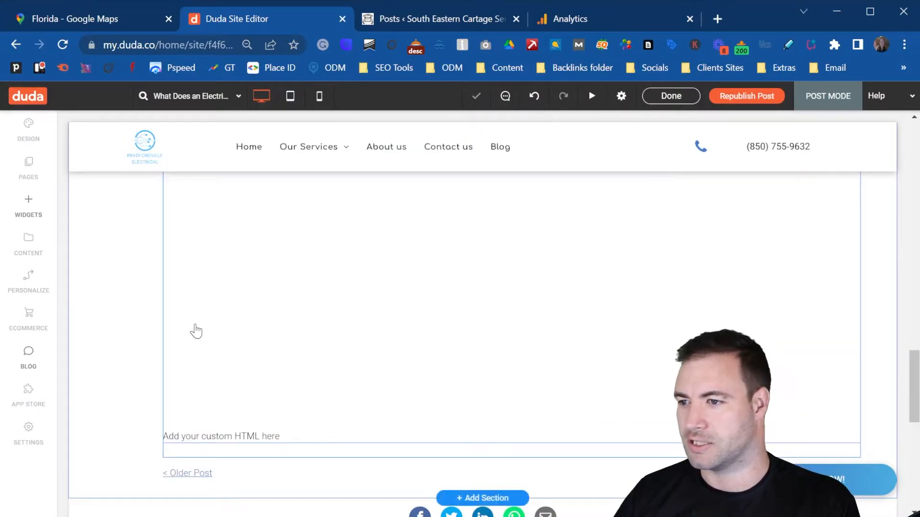
mouse_move(825, 344)
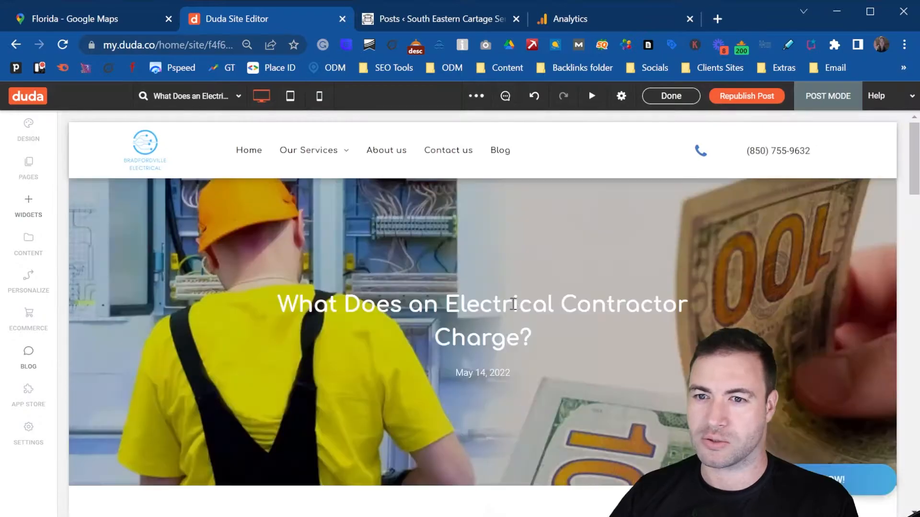
scroll("down", 3)
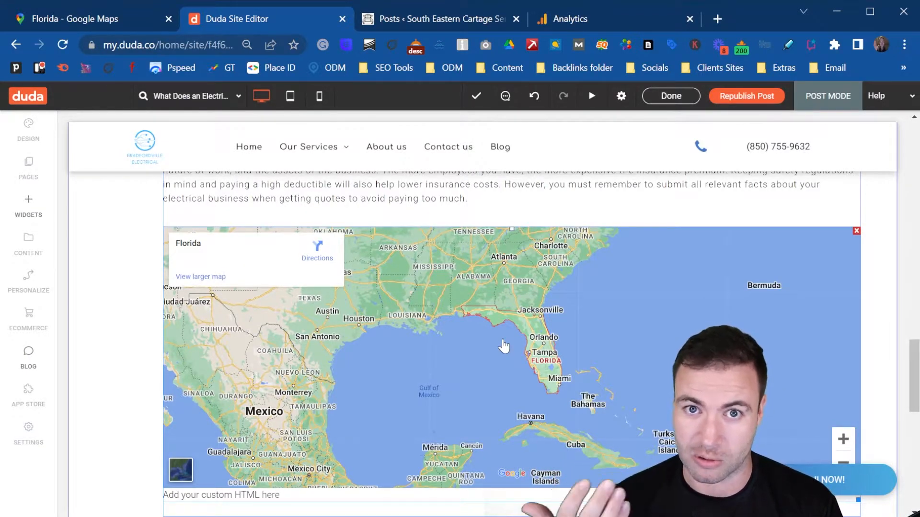
scroll("down", 3)
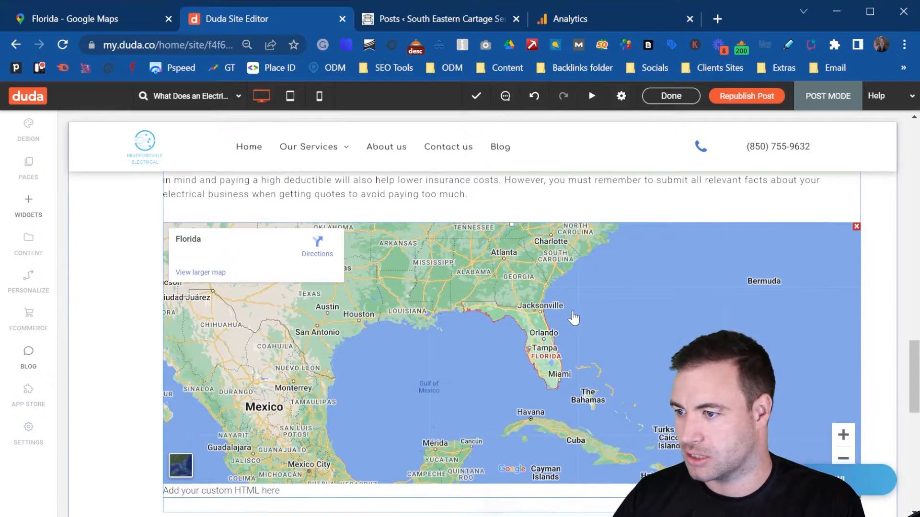
scroll("up", 3)
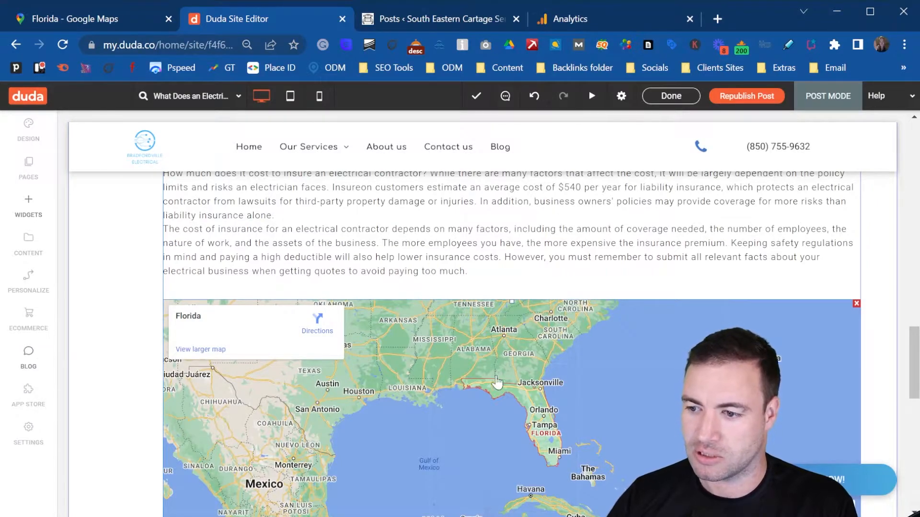
mouse_move(738, 91)
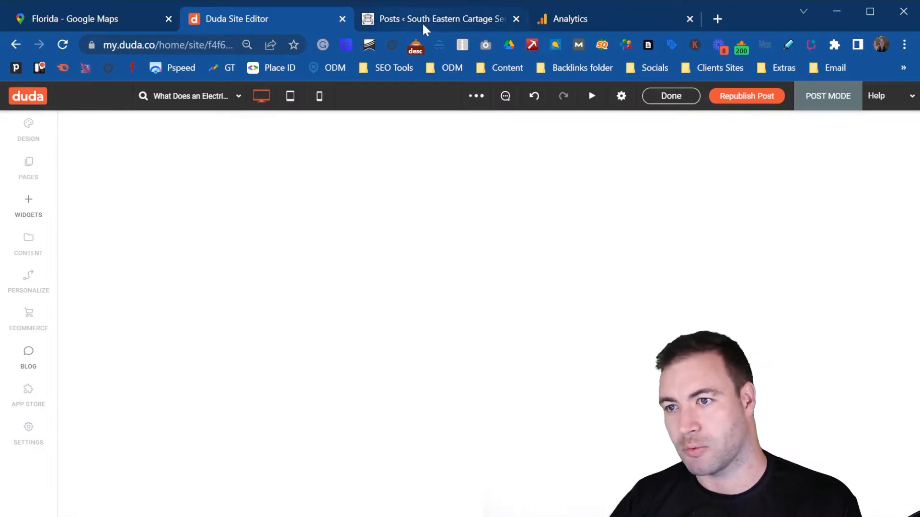
left_click(428, 19)
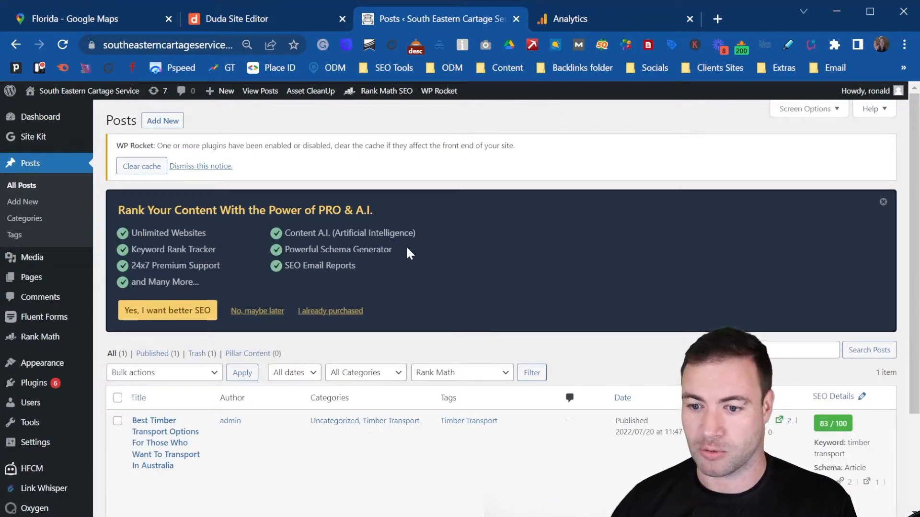
mouse_move(153, 446)
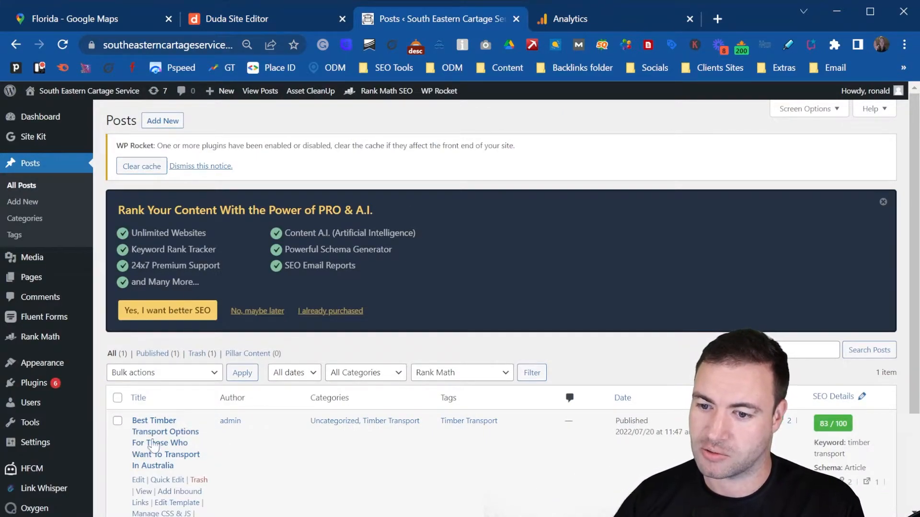
- Open the Best Timber Transport Options post from the All Posts list for editing
scroll("down", 3)
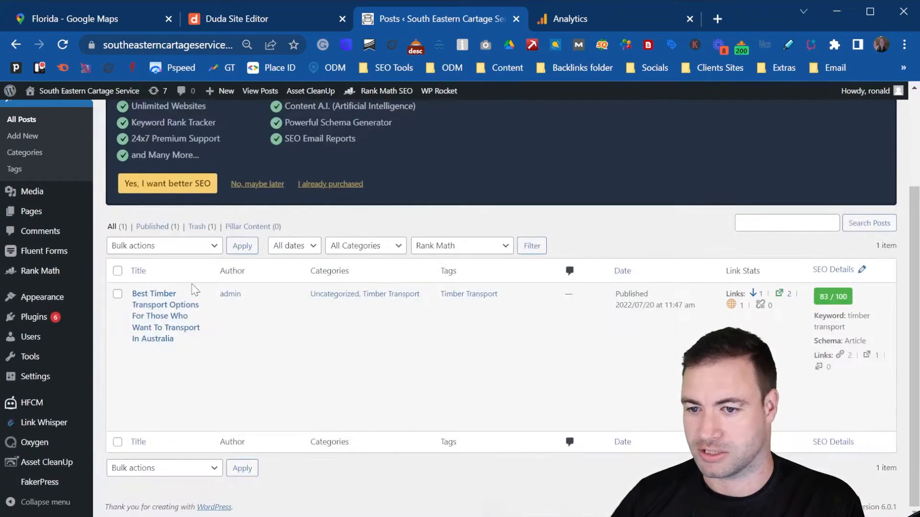
mouse_move(46, 123)
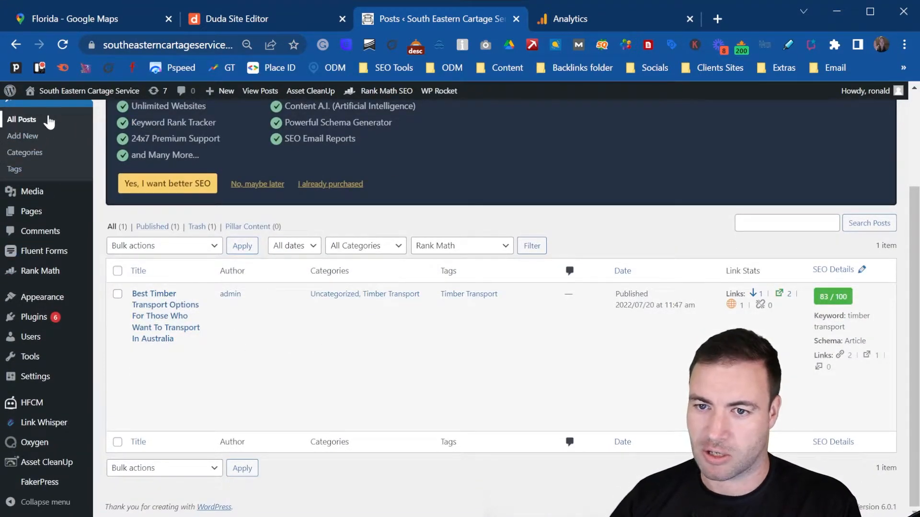
mouse_move(163, 304)
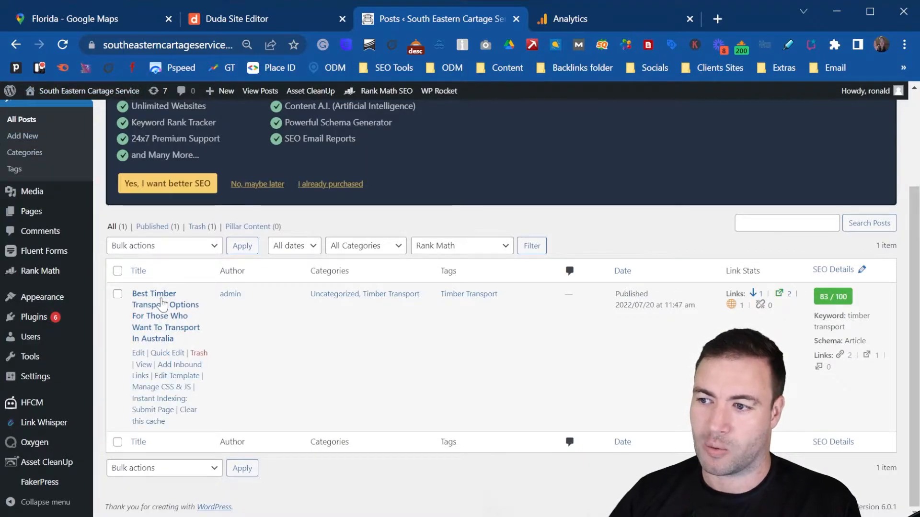
left_click(165, 304)
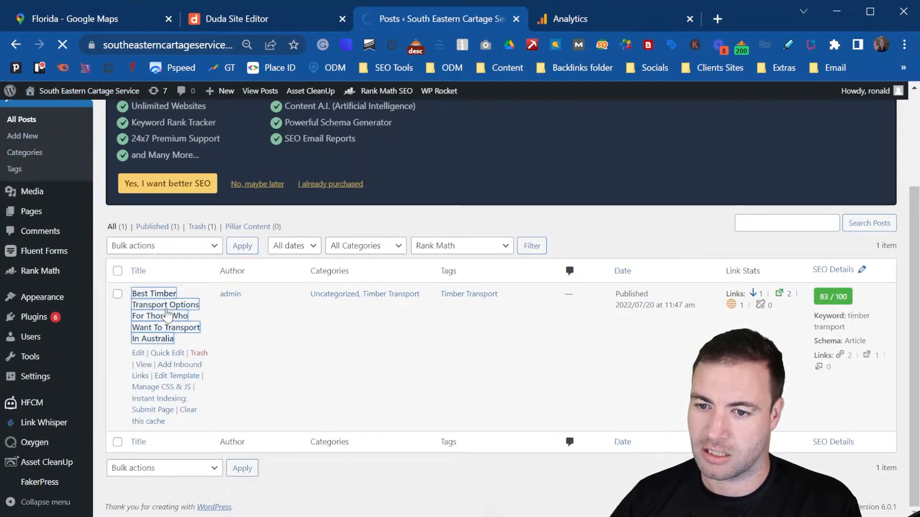
left_click(153, 293)
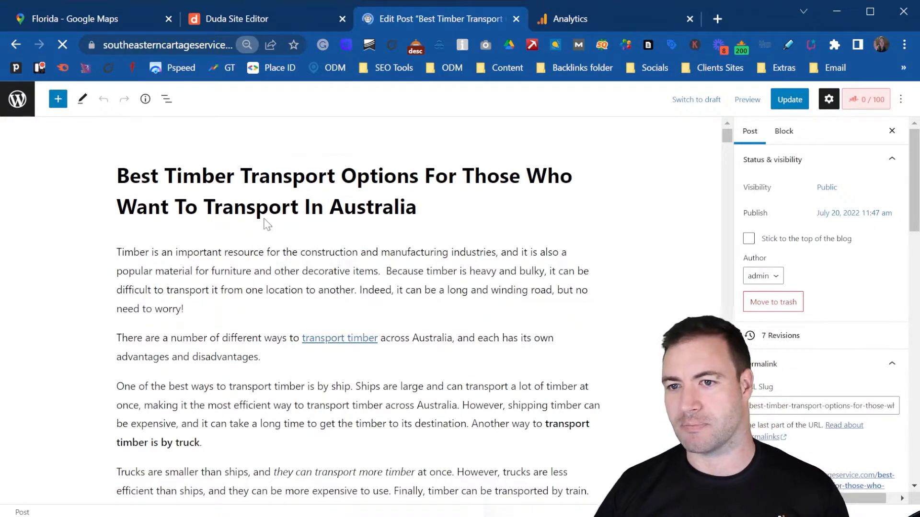
- Insert a Custom HTML block after the post's final paragraph, found by searching 'html'
scroll("down", 3)
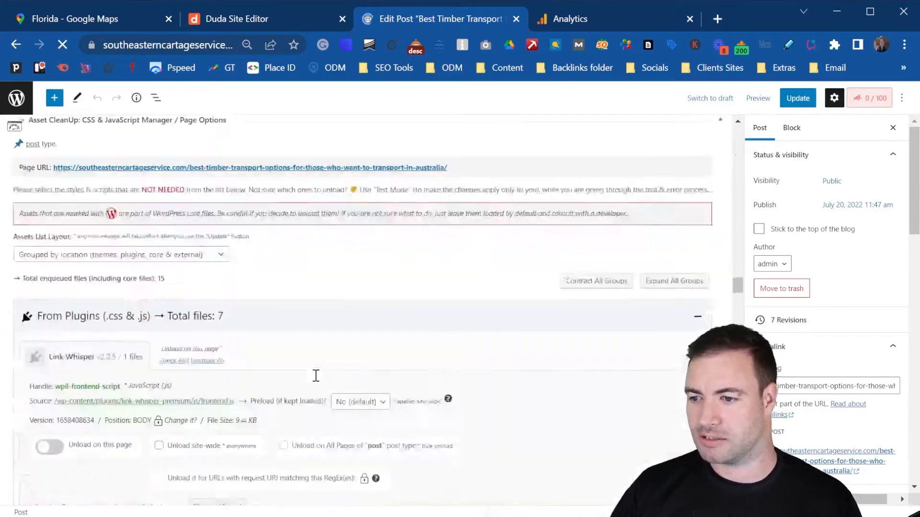
scroll("down", 3)
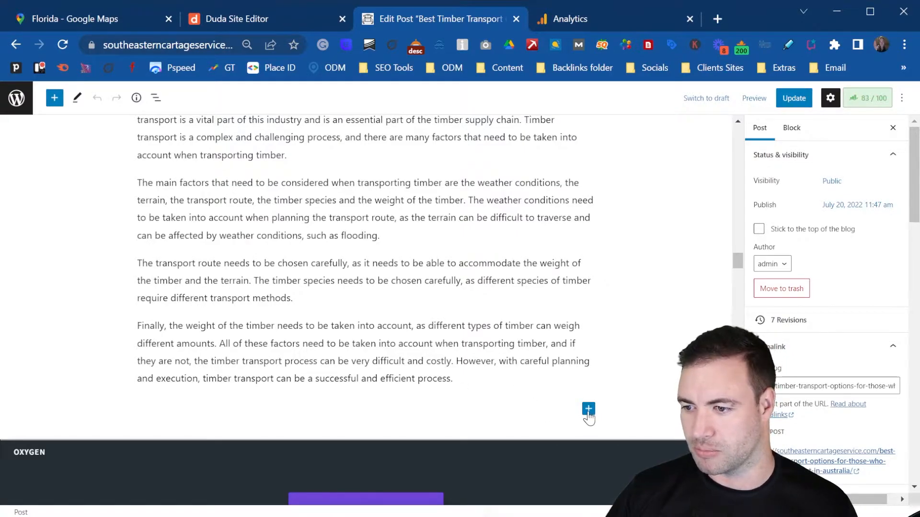
left_click(588, 409)
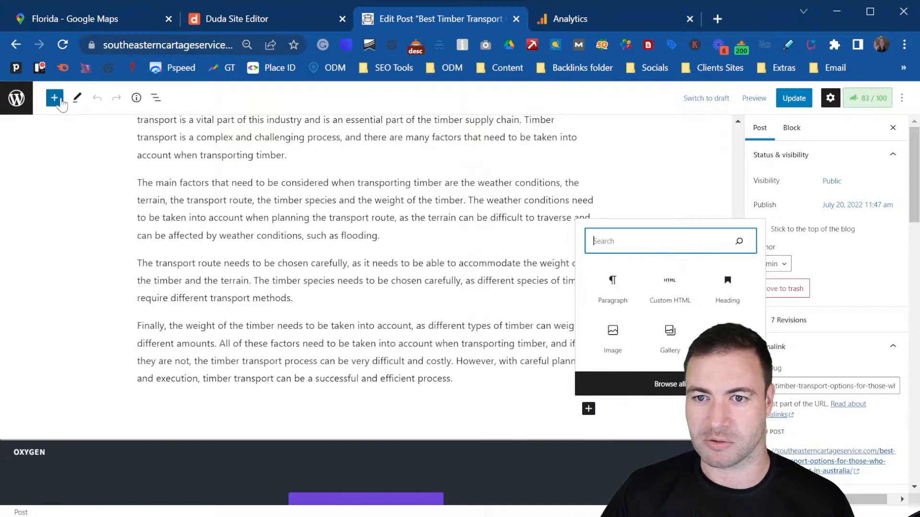
mouse_move(58, 101)
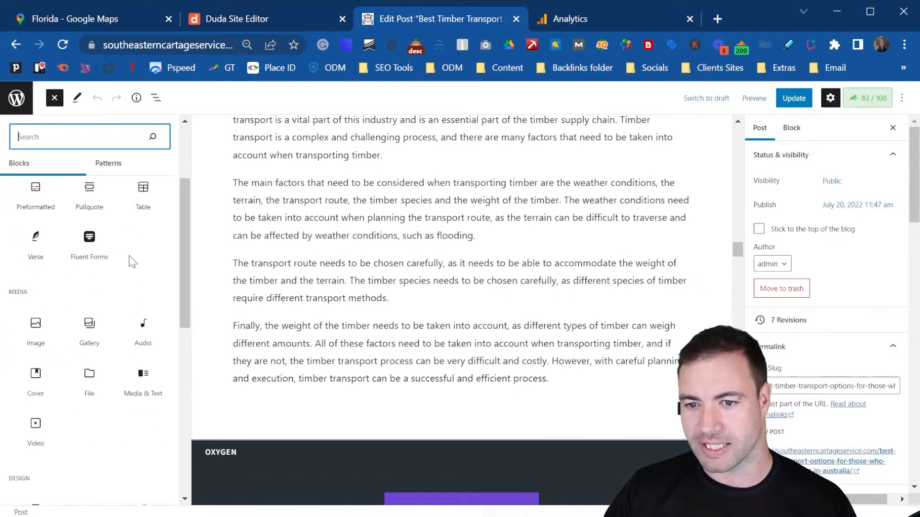
scroll("down", 3)
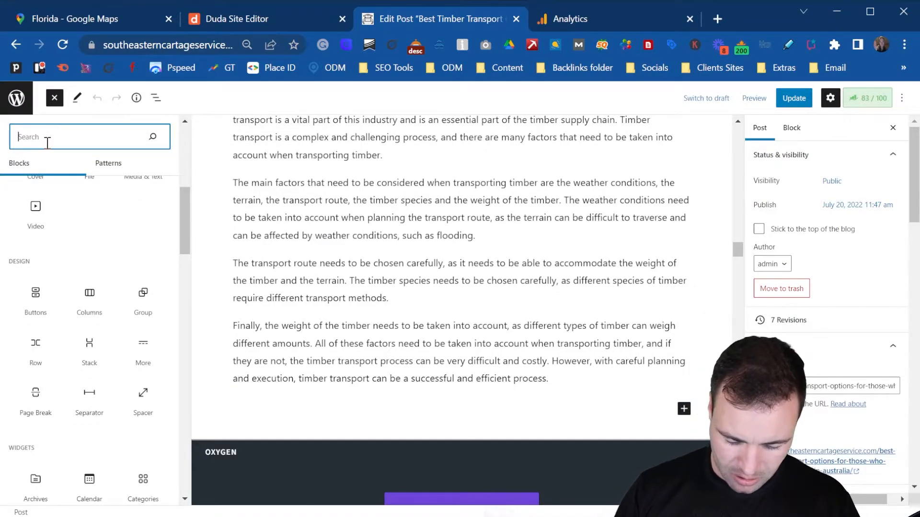
type("html")
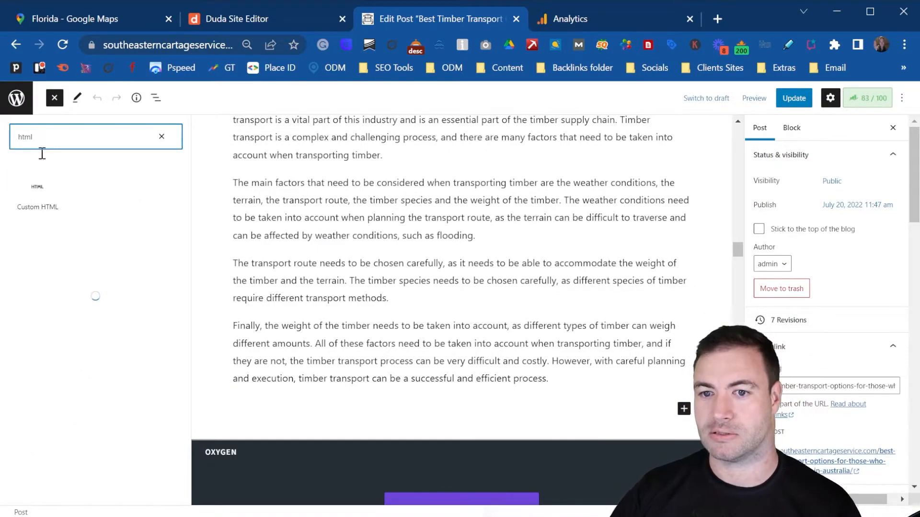
left_click(37, 199)
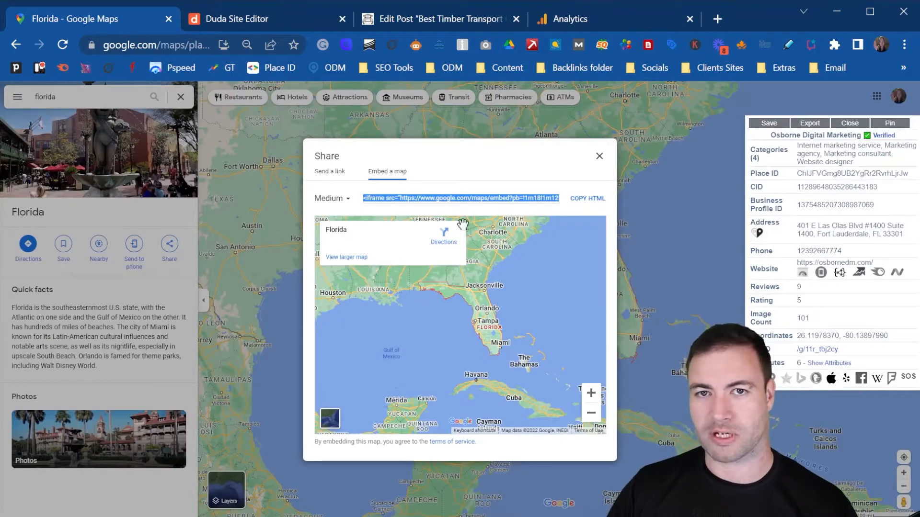
- Clear the Florida search and search for Australia instead
left_click(599, 157)
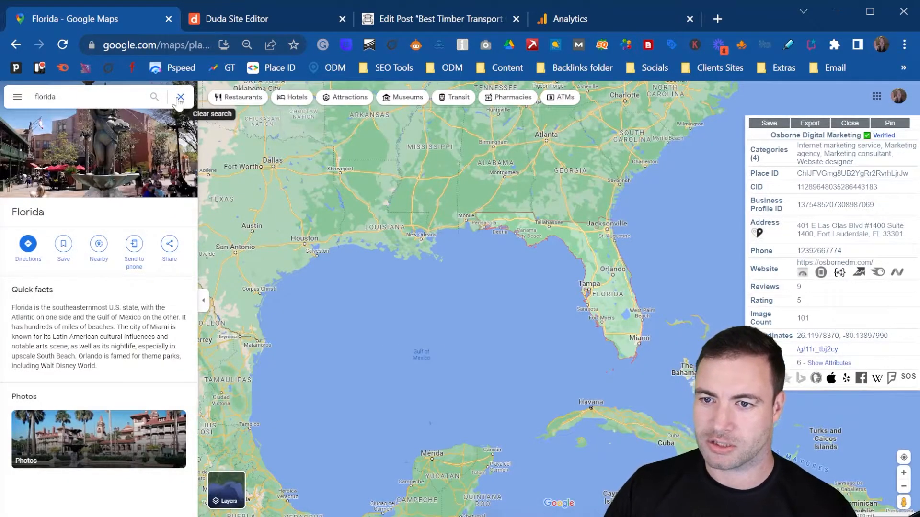
left_click(180, 97)
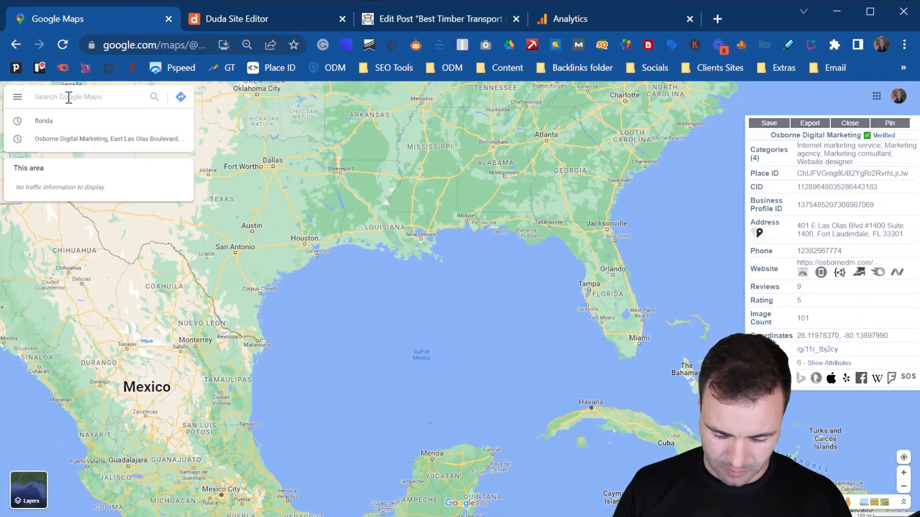
type("australi")
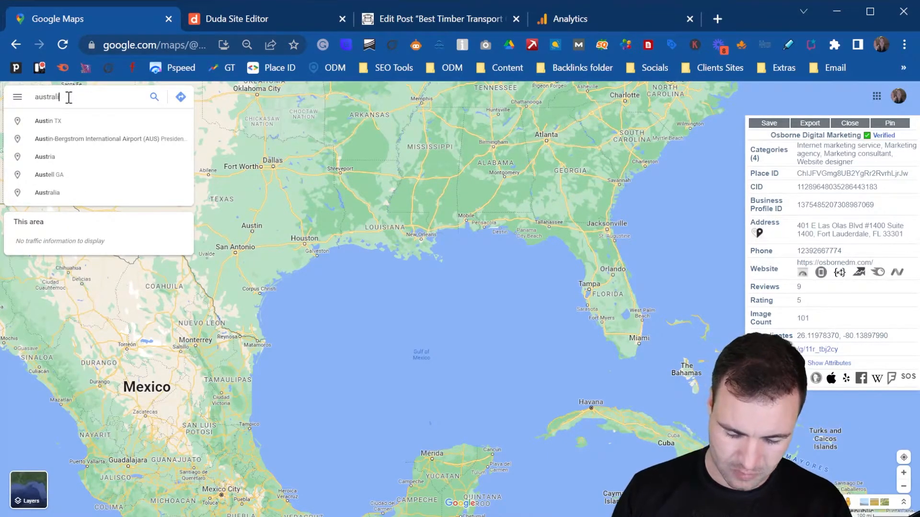
key("Enter")
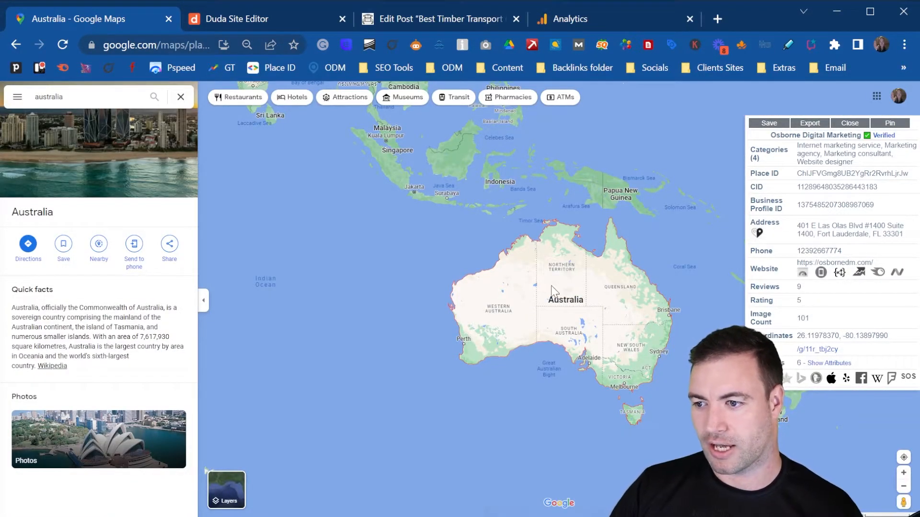
mouse_move(209, 132)
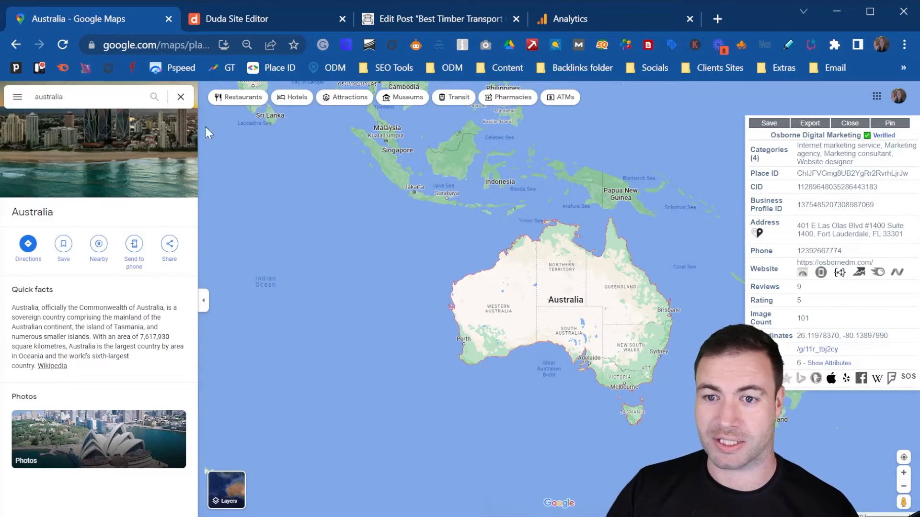
- Bring up the Share or embed map window for the Australia map from the menu
left_click(17, 96)
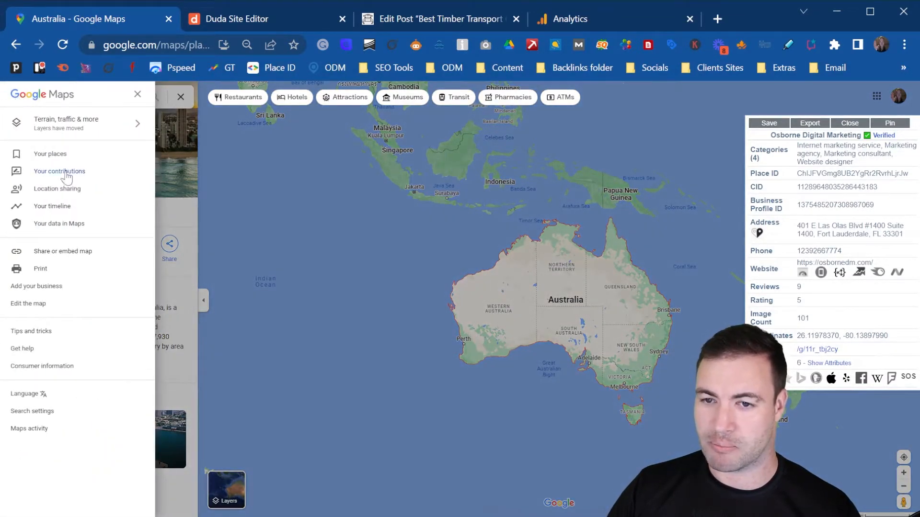
mouse_move(467, 308)
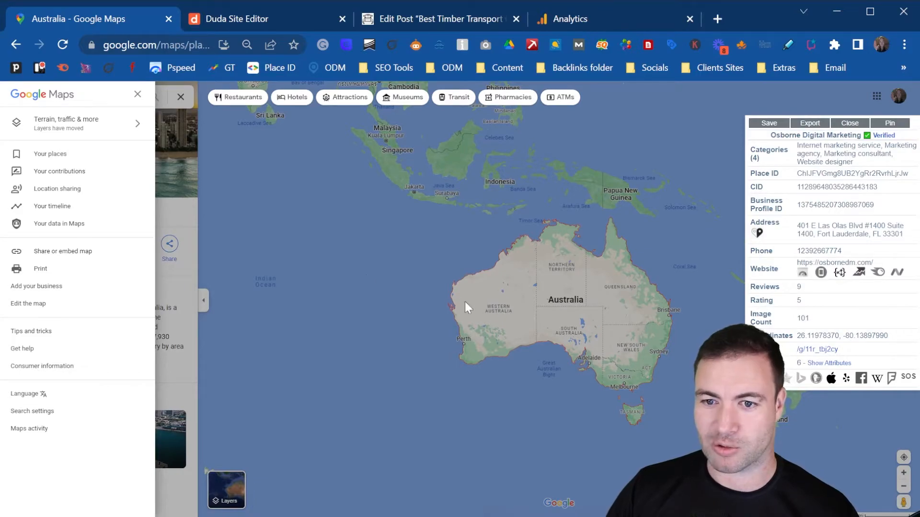
mouse_move(85, 308)
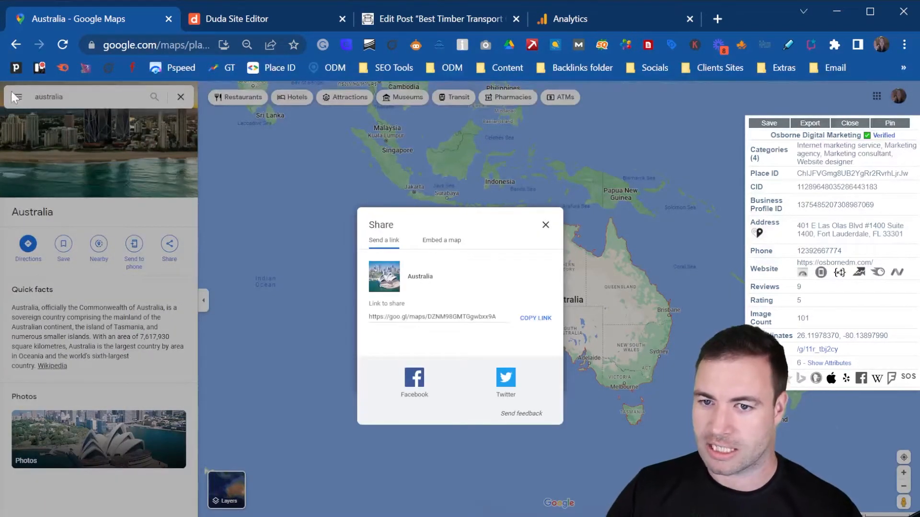
left_click(546, 224)
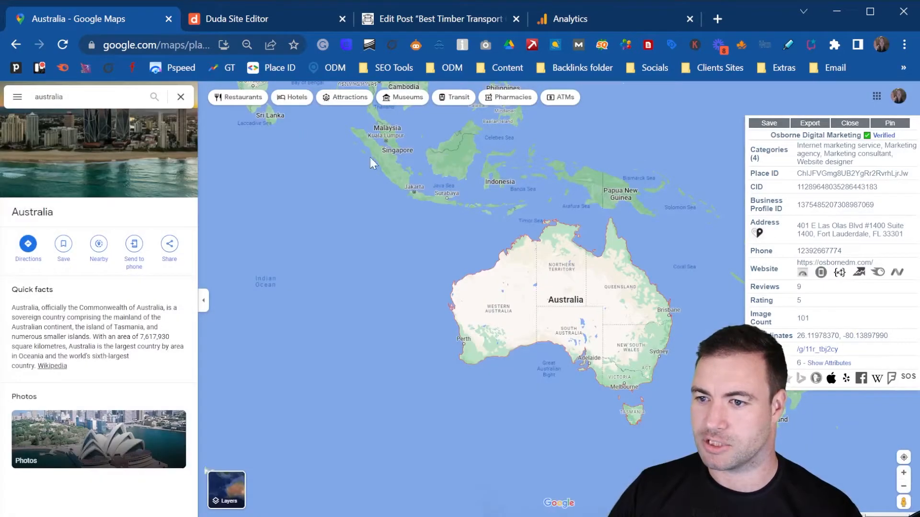
left_click(17, 96)
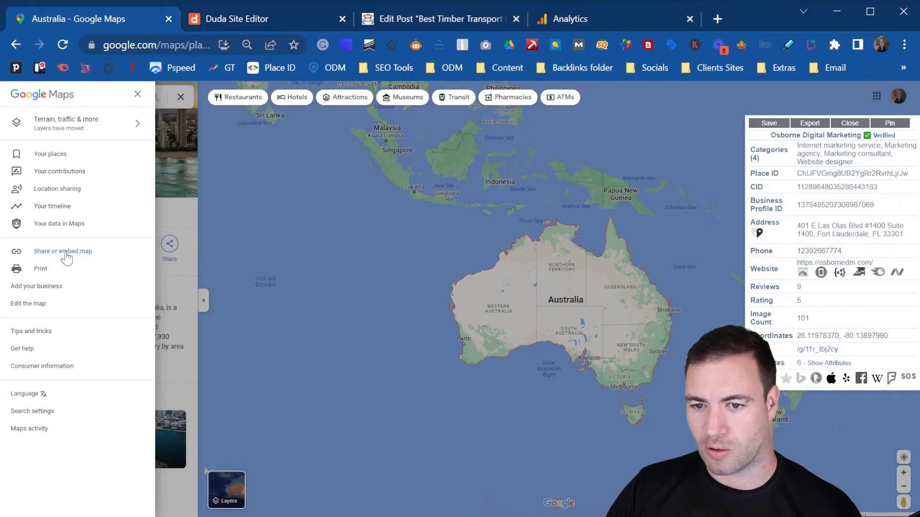
left_click(63, 251)
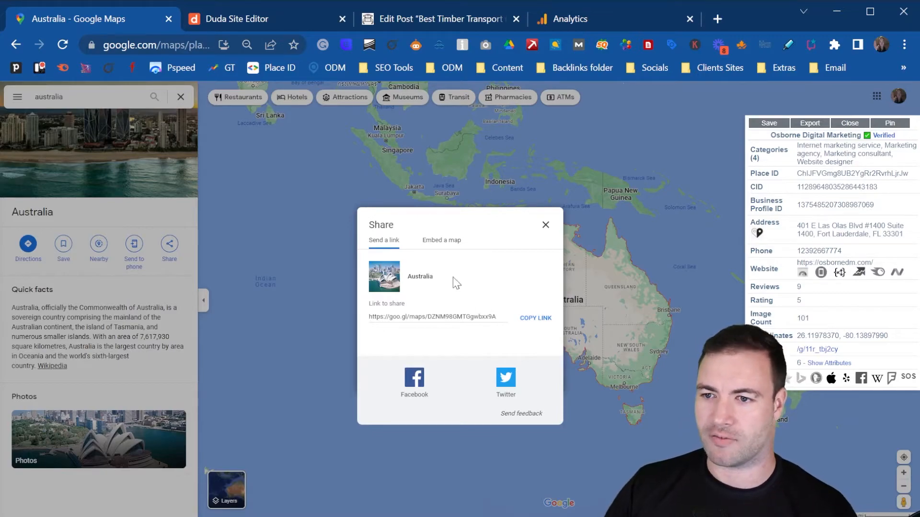
- Set the Australia embed to a custom 1200-wide size, copy its HTML and return to WordPress
left_click(441, 240)
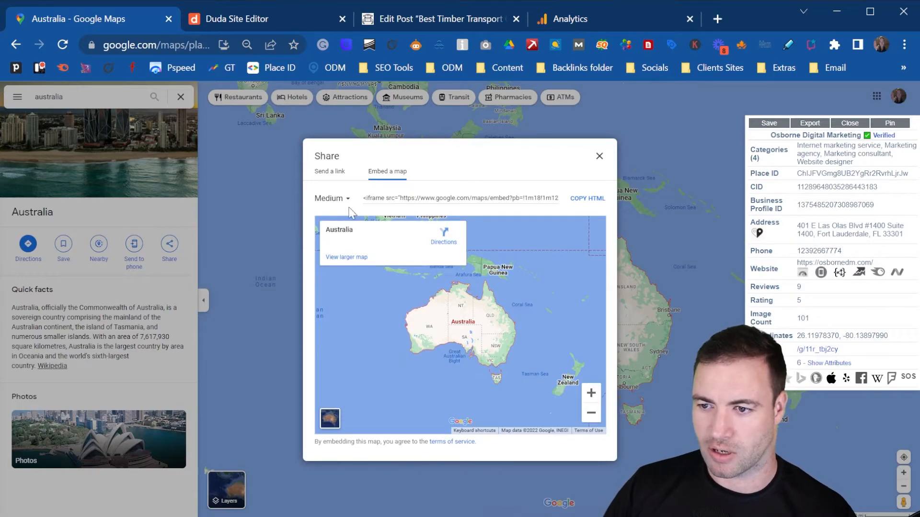
left_click(329, 198)
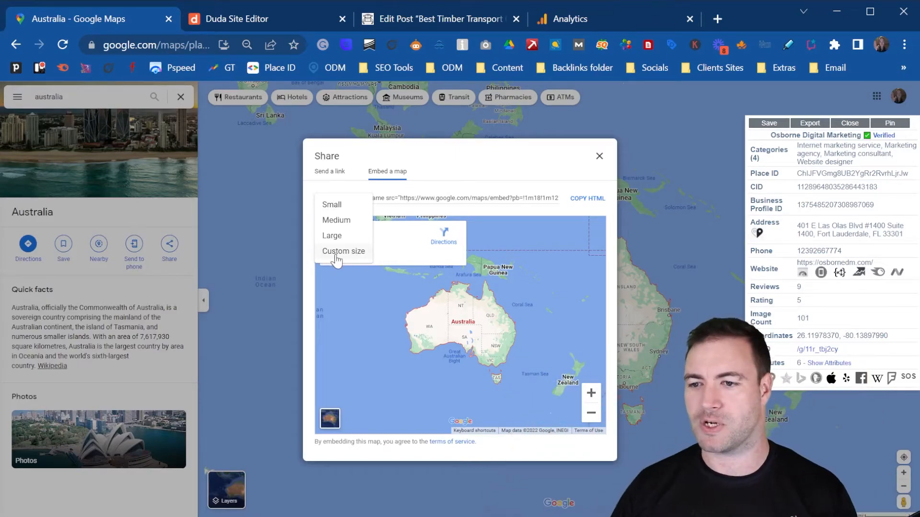
mouse_move(351, 255)
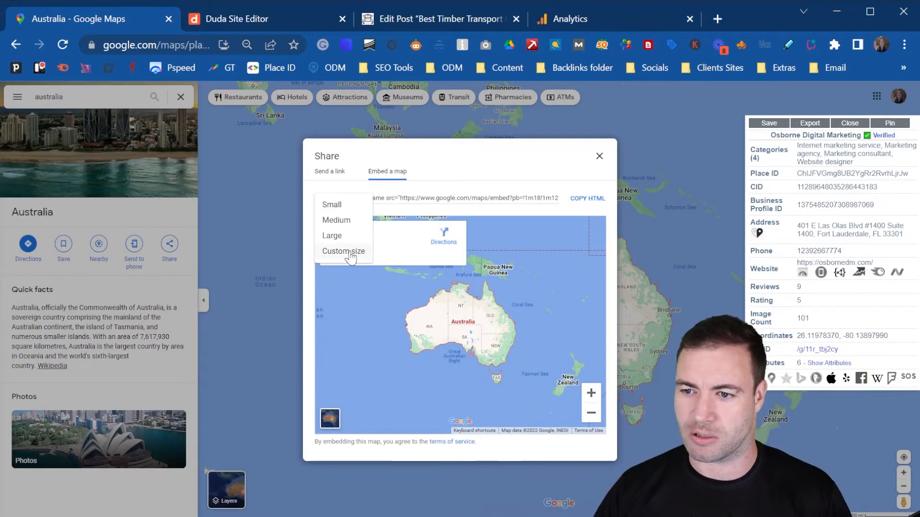
left_click(343, 251)
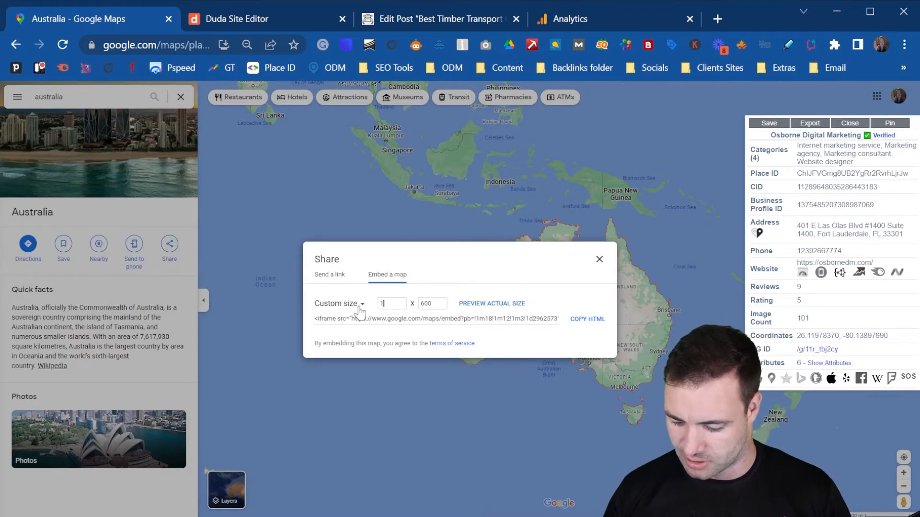
type("1200")
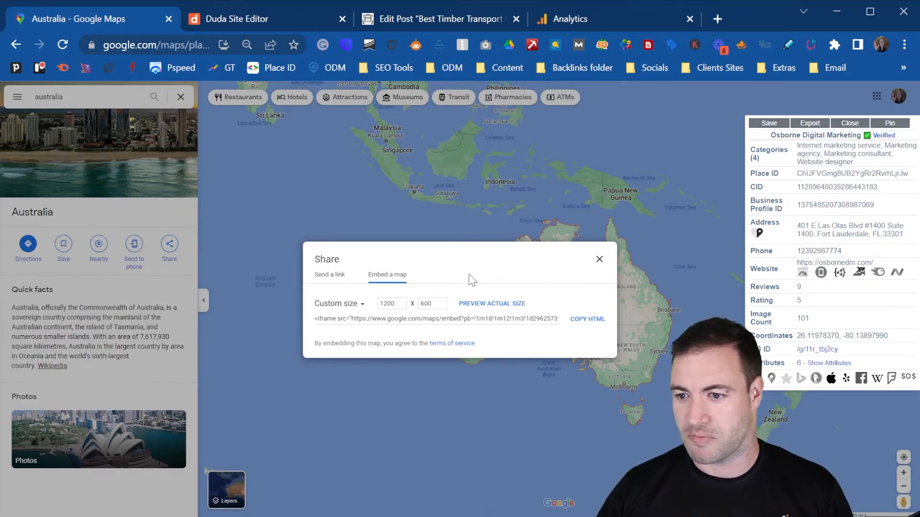
mouse_move(581, 301)
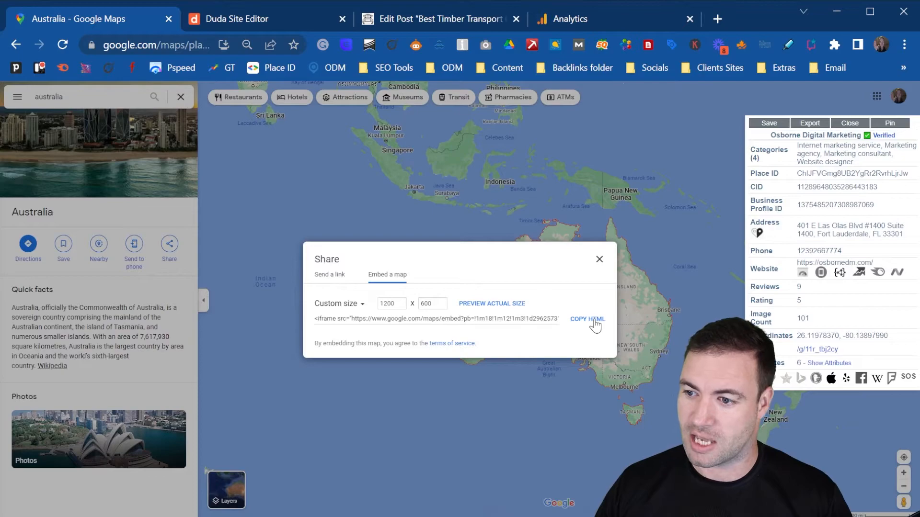
left_click(588, 319)
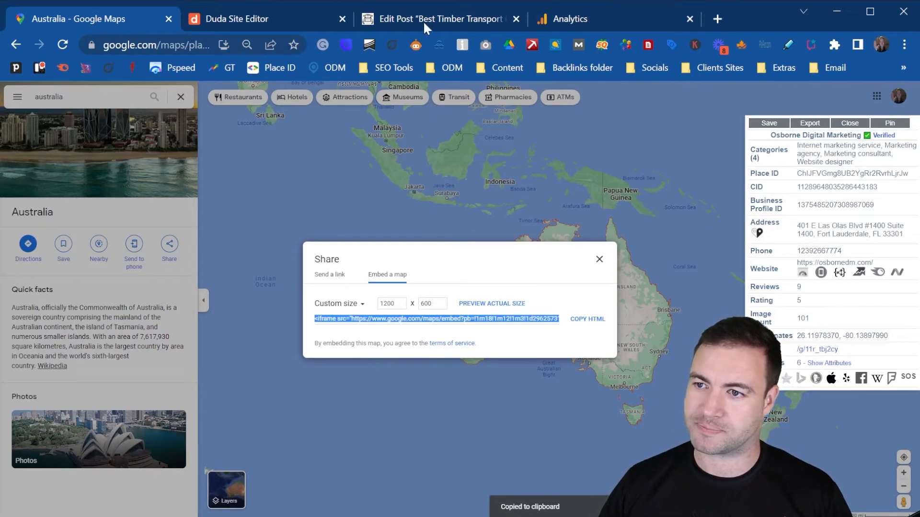
left_click(441, 18)
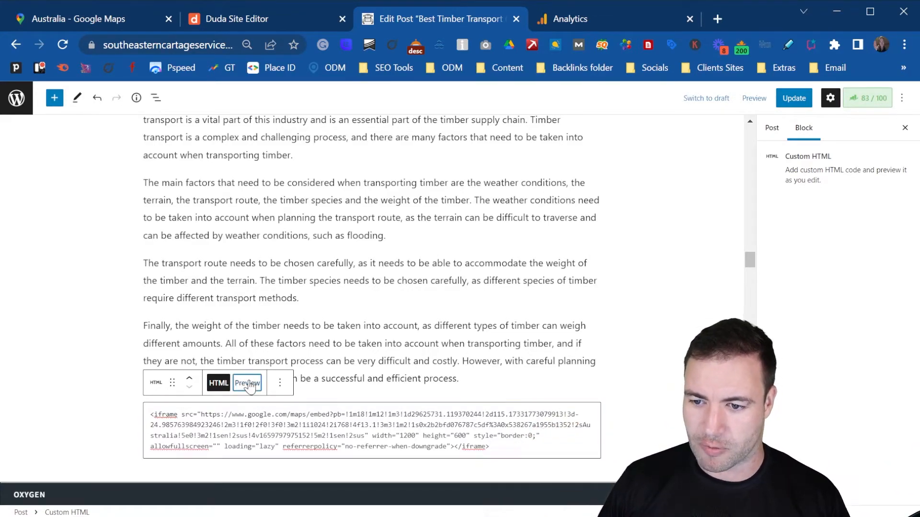
- Preview the Australia map in the Custom HTML block and update the post
left_click(246, 383)
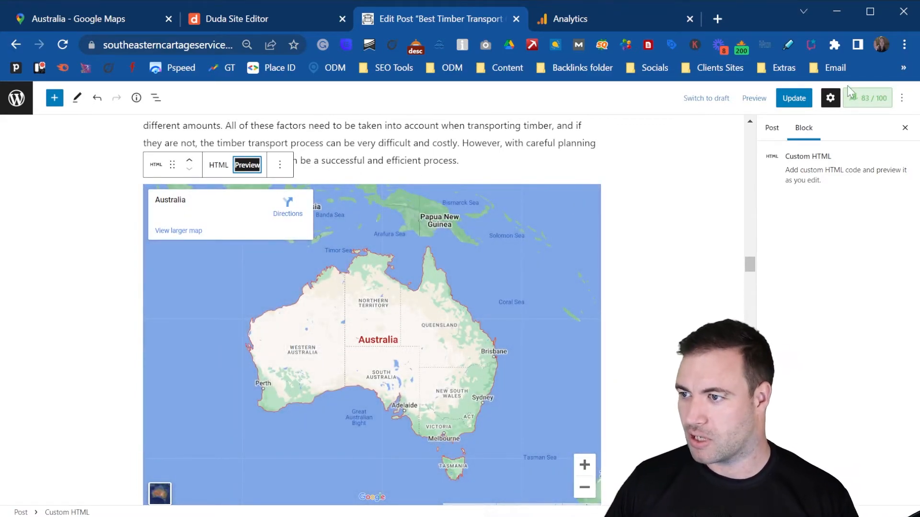
left_click(793, 98)
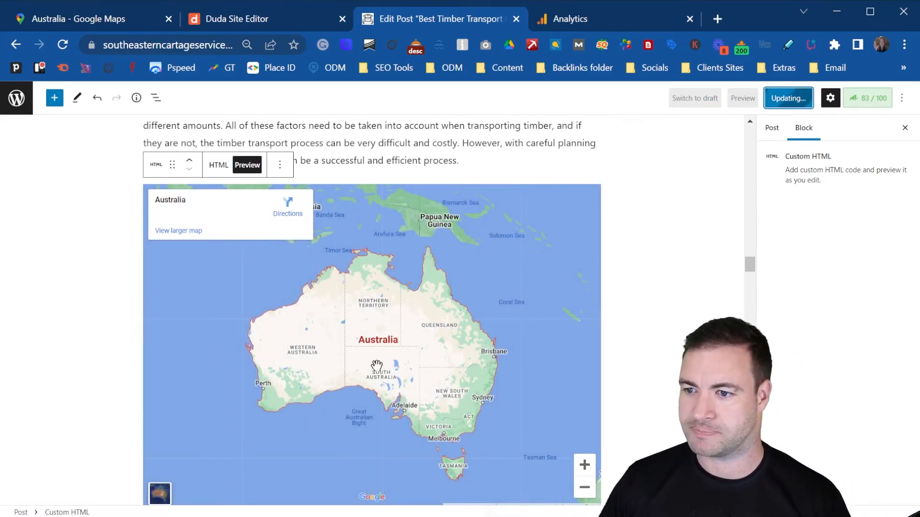
left_click(788, 97)
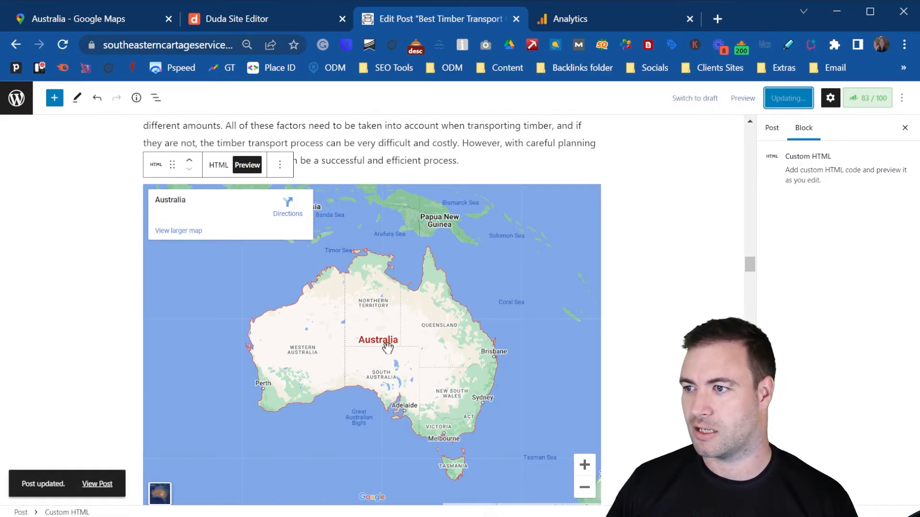
left_click(787, 98)
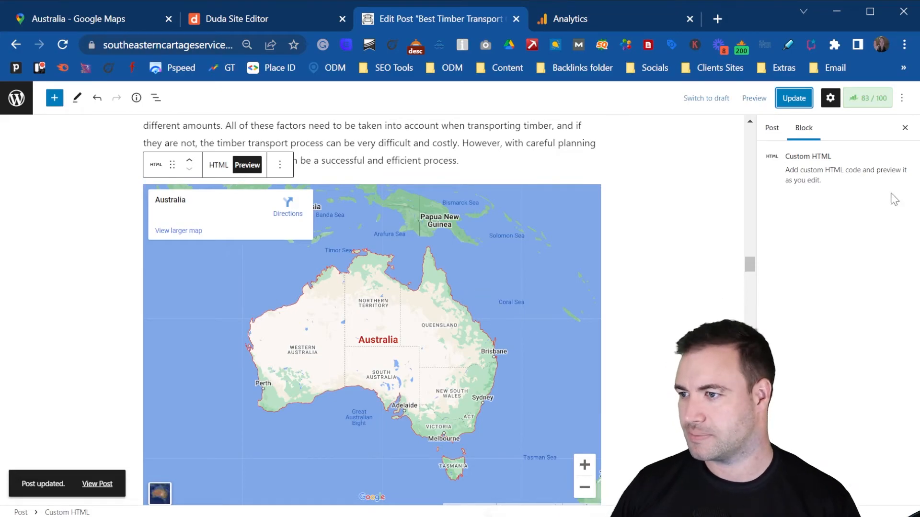
- Show the post's settings panel and follow the link to the published post
left_click(771, 129)
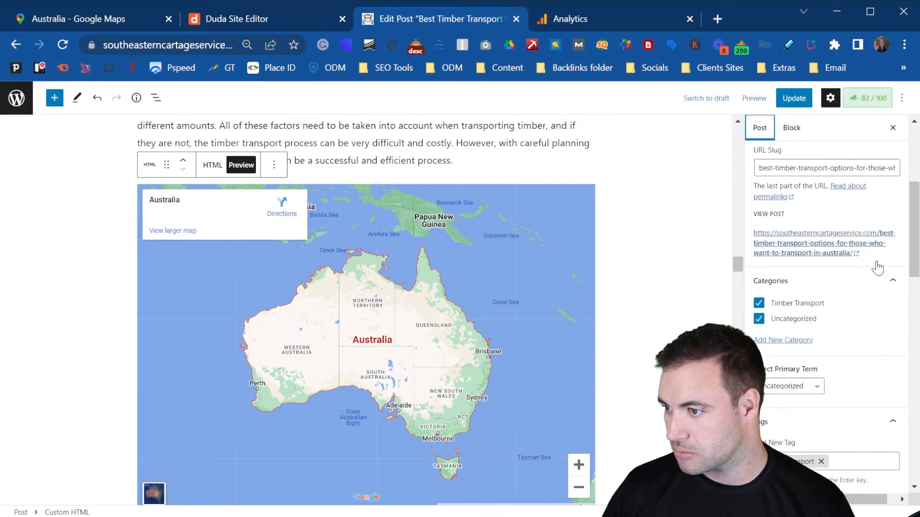
left_click(810, 248)
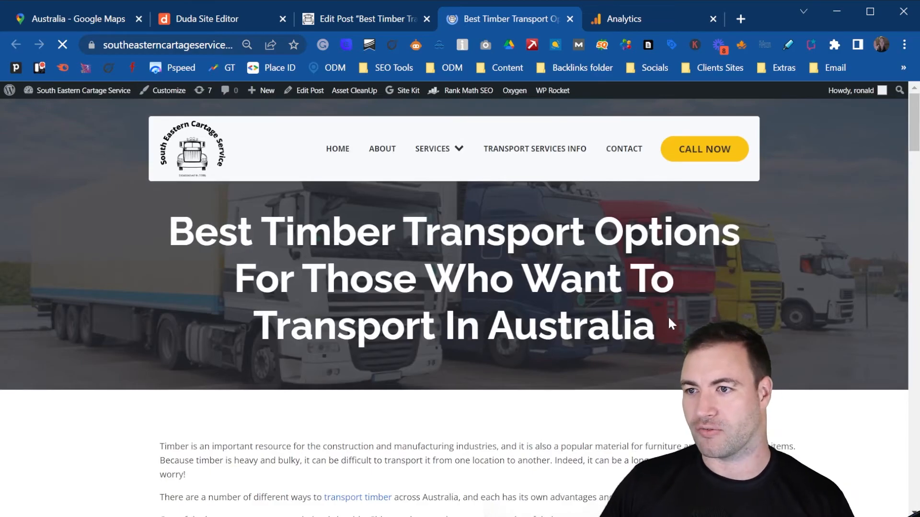
- Scroll the live timber transport post down to the embedded Australia map
scroll("down", 3)
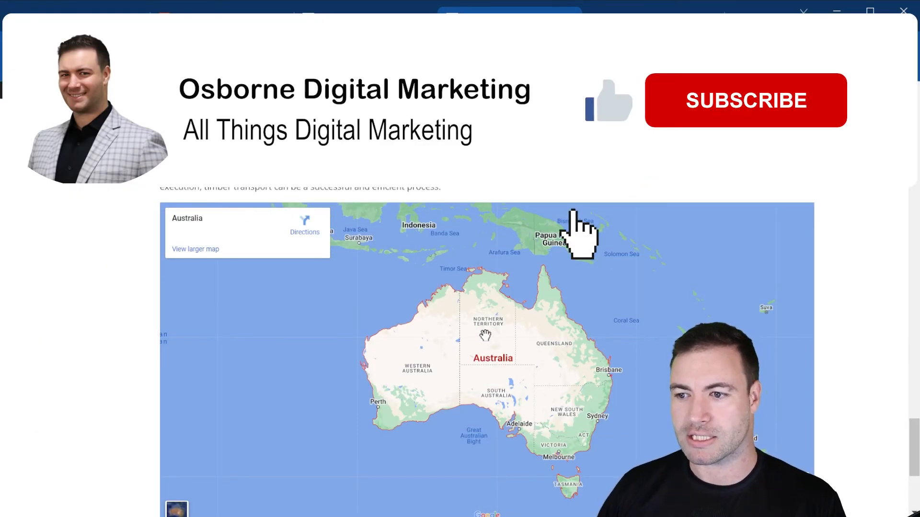
left_click(745, 100)
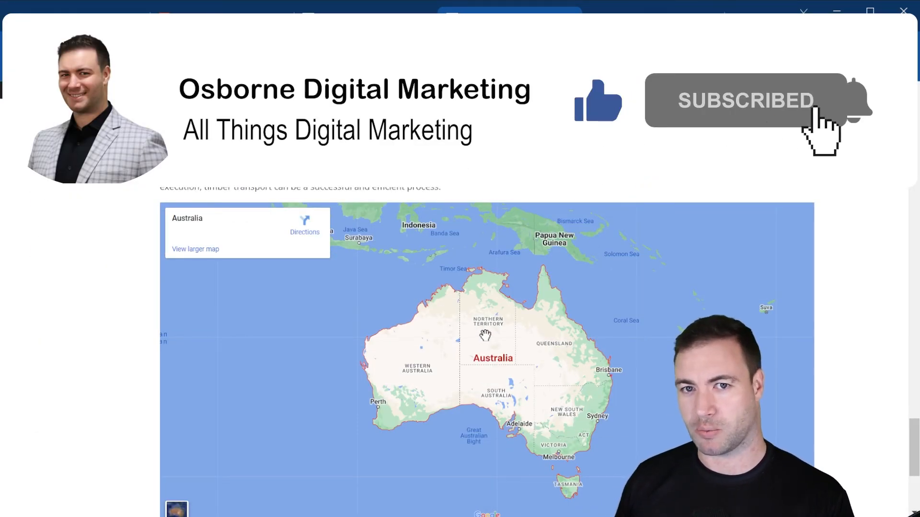